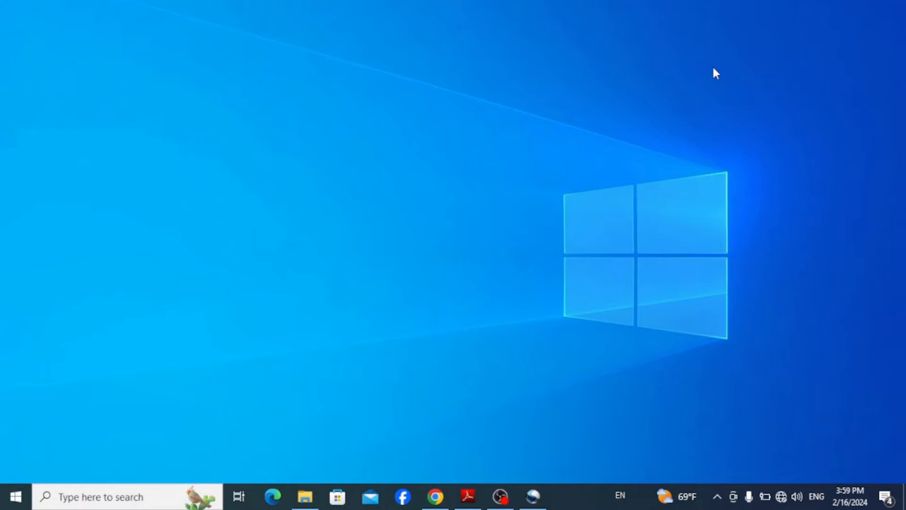
# Launch the Python 3.12 interactive shell from Start search and maximize it
pyautogui.write('python')
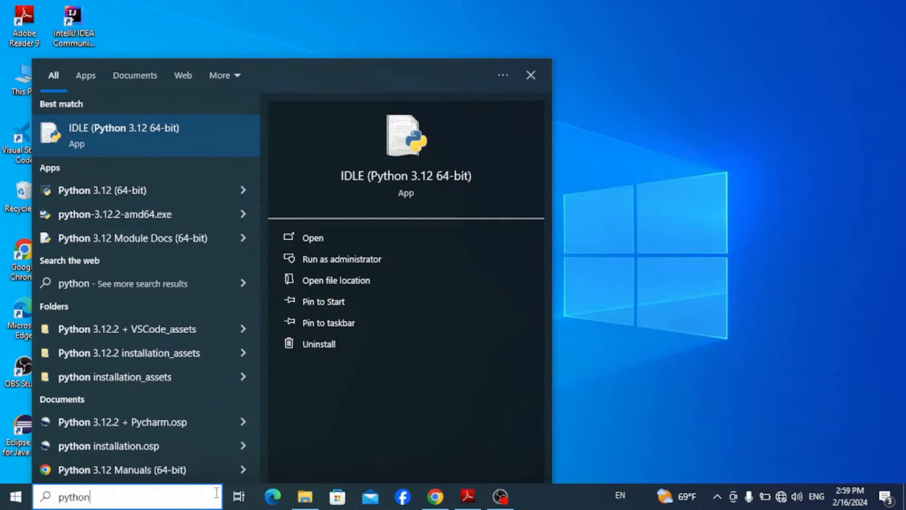
pyautogui.moveTo(94, 194)
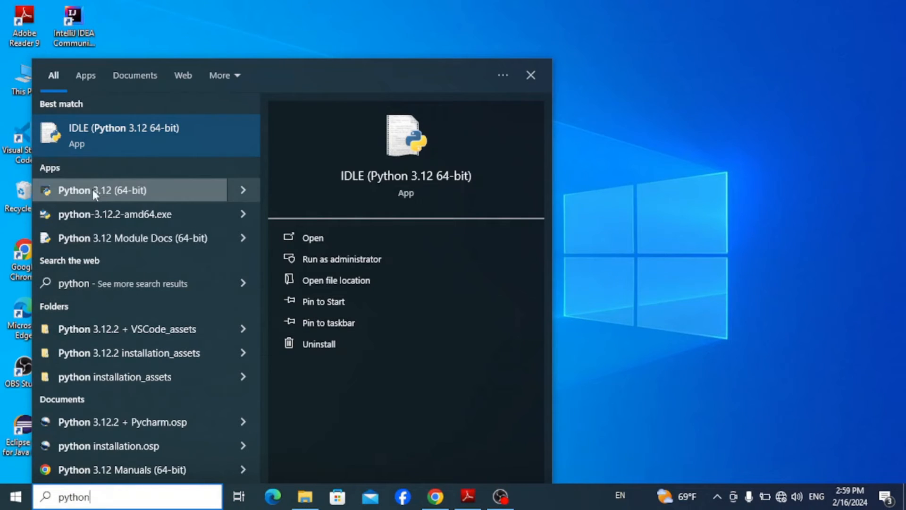
pyautogui.click(104, 190)
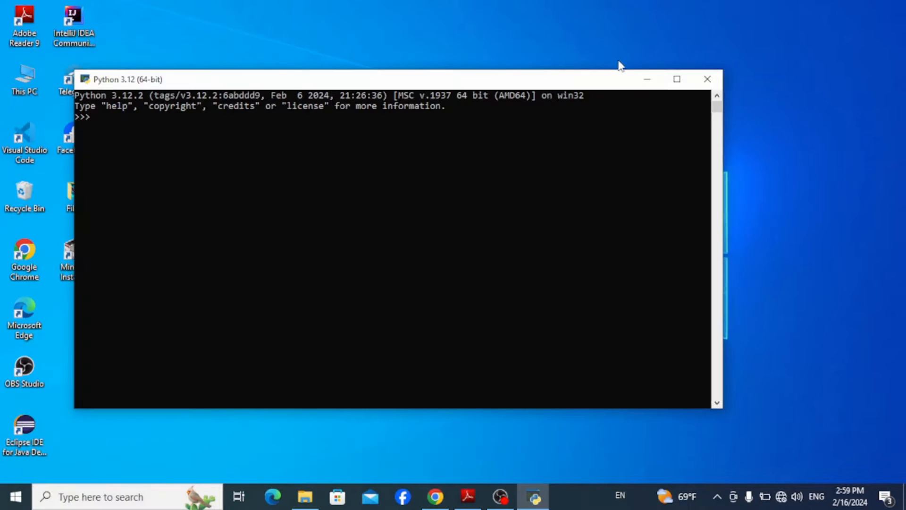
pyautogui.click(676, 80)
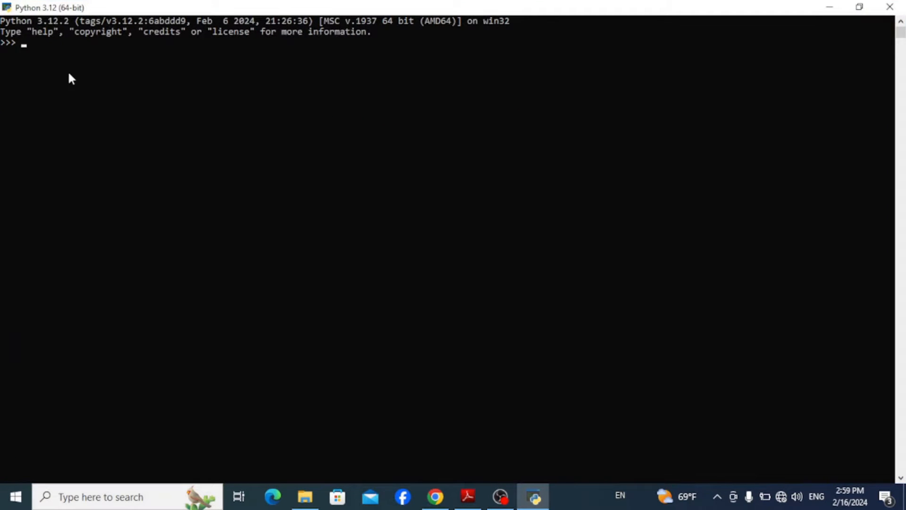
pyautogui.moveTo(60, 122)
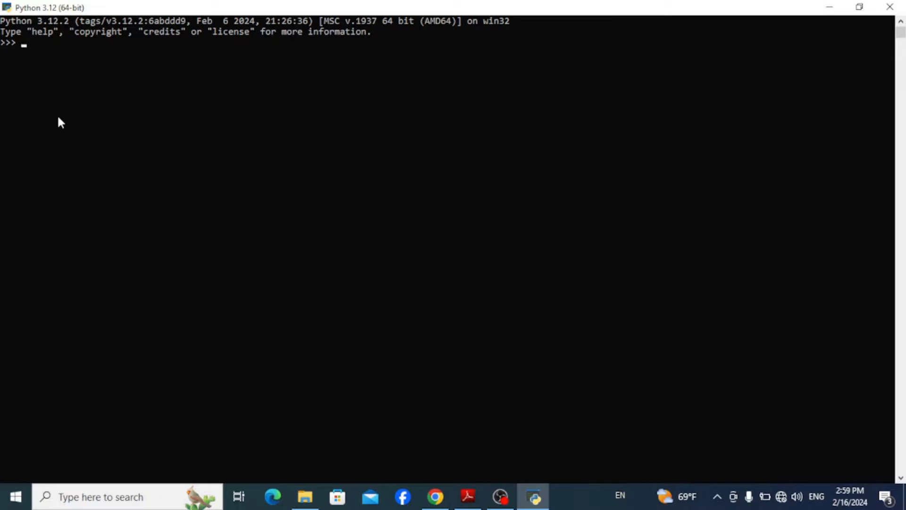
# Run print("Hello World") in the Python shell
pyautogui.write('prin')
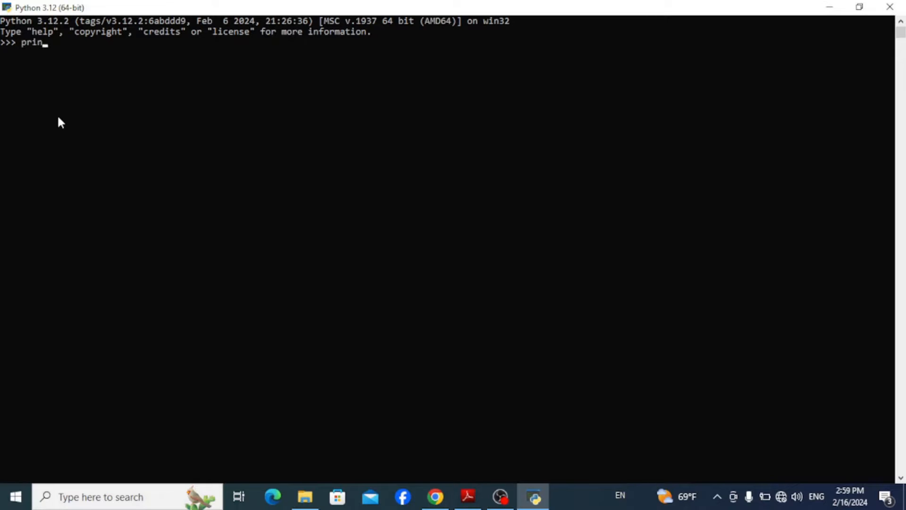
pyautogui.write('t ("Hello World")')
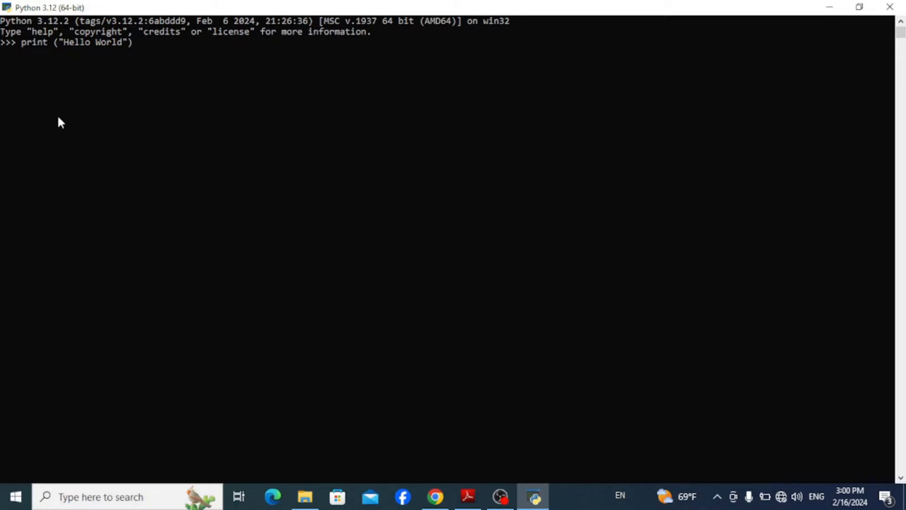
pyautogui.write('!')
pyautogui.press('Return')
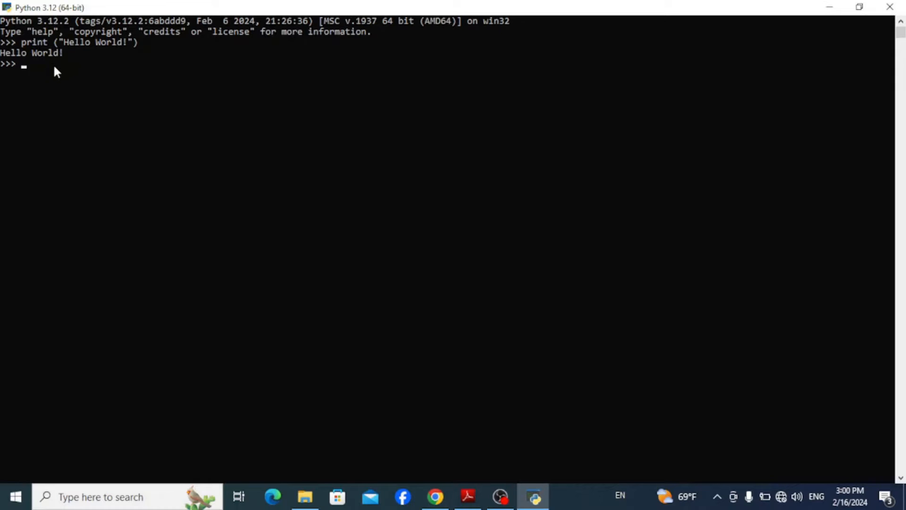
# Leave the shell with exit(), close it, and begin a Start search for cmd
pyautogui.write('exit')
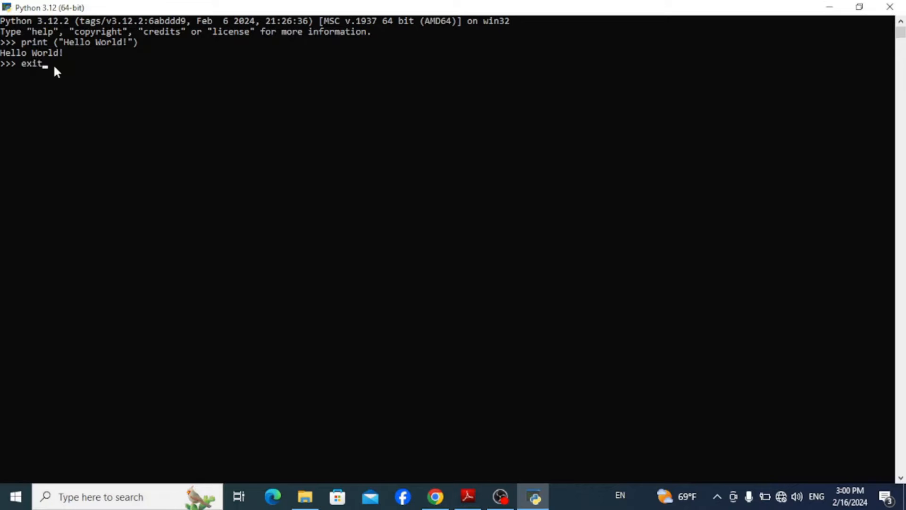
pyautogui.write('()')
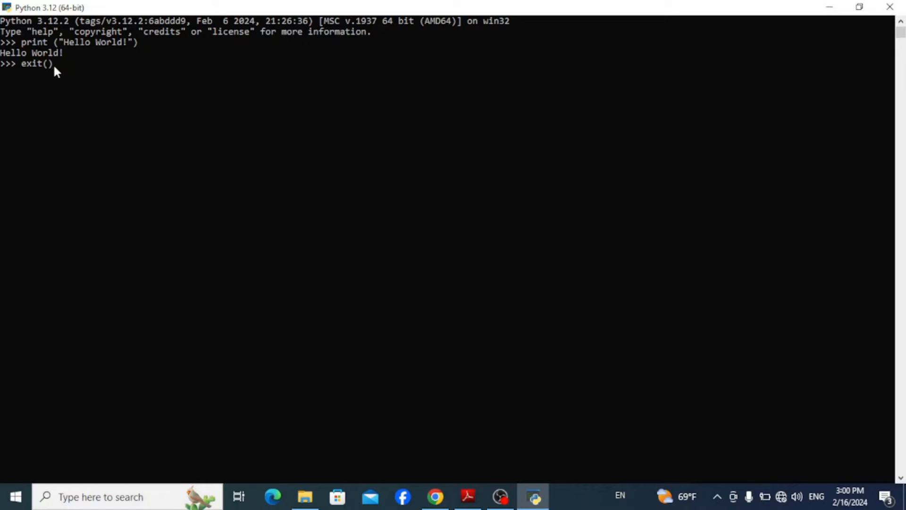
pyautogui.click(889, 6)
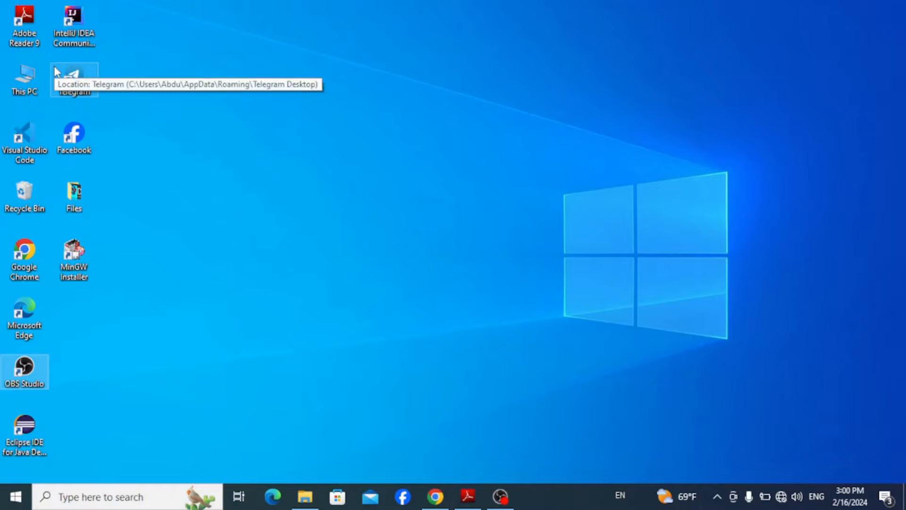
pyautogui.moveTo(215, 83)
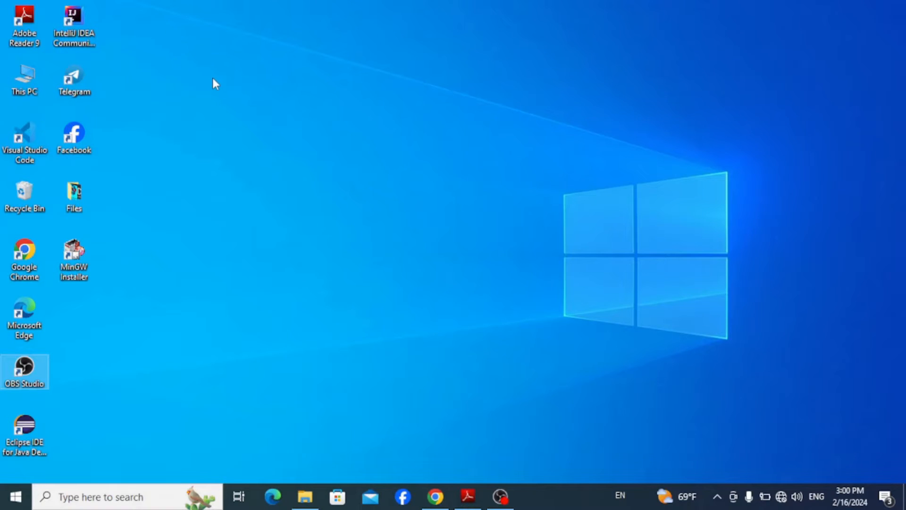
pyautogui.click(14, 496)
pyautogui.write('cmd')
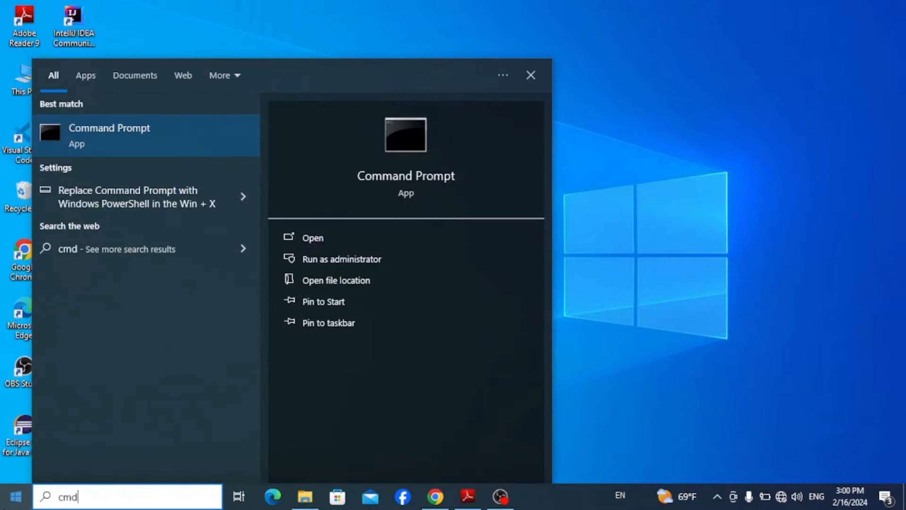
pyautogui.moveTo(143, 140)
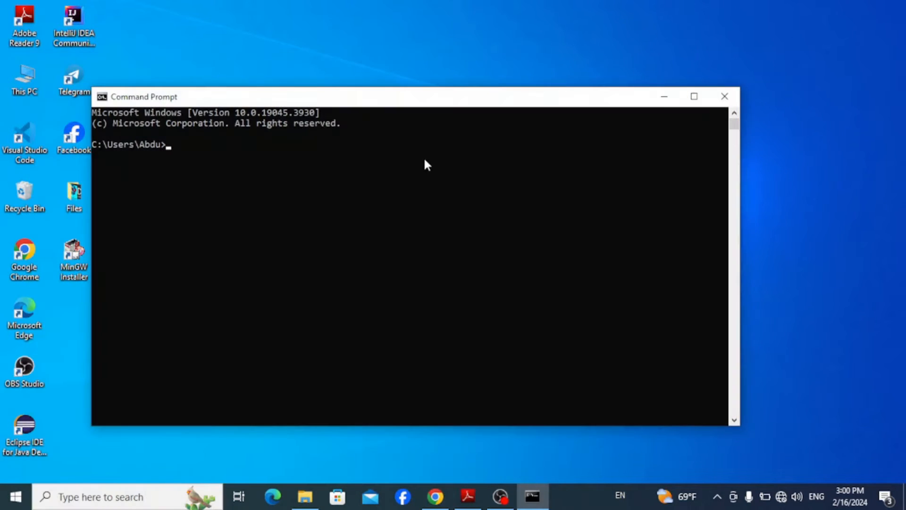
# Maximize Command Prompt and start Python inside it
pyautogui.click(693, 96)
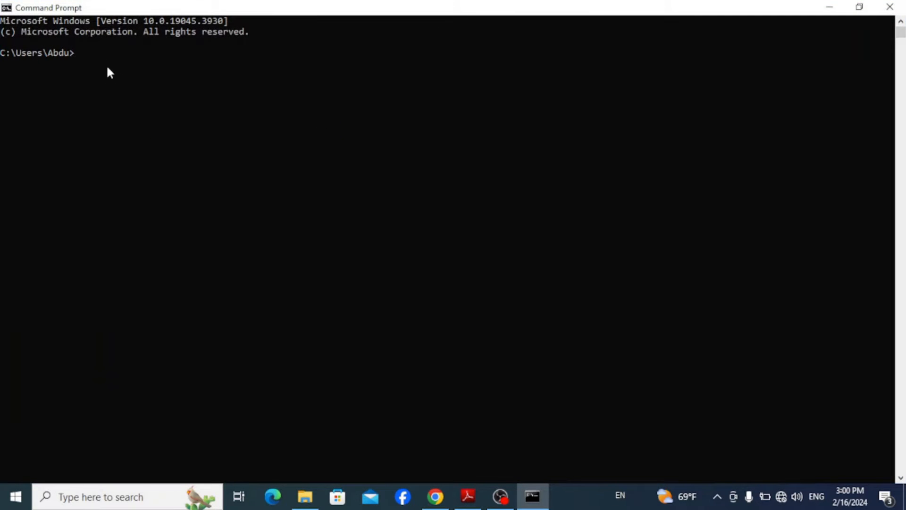
pyautogui.write('pytho')
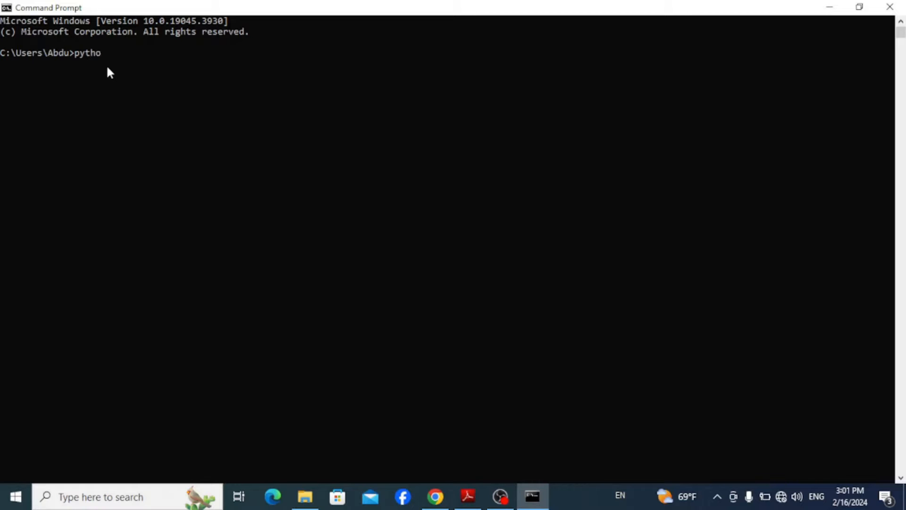
pyautogui.press('Return')
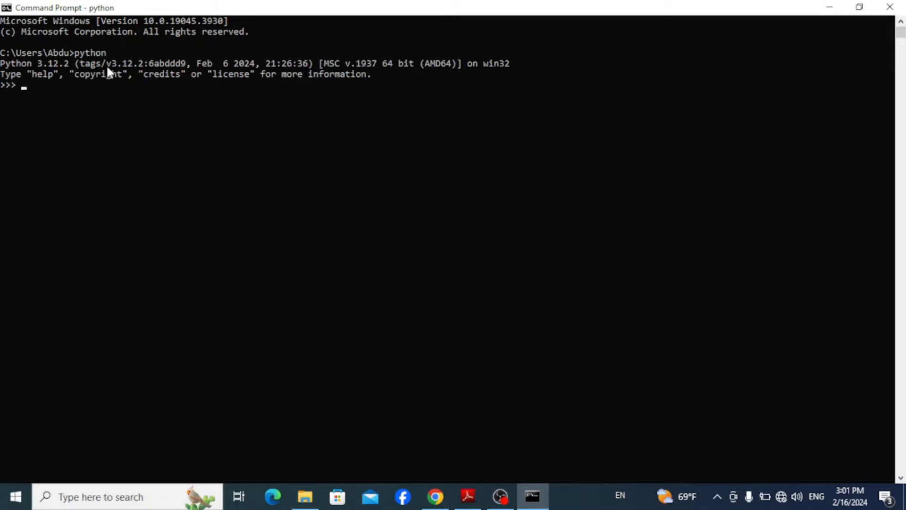
pyautogui.moveTo(27, 86)
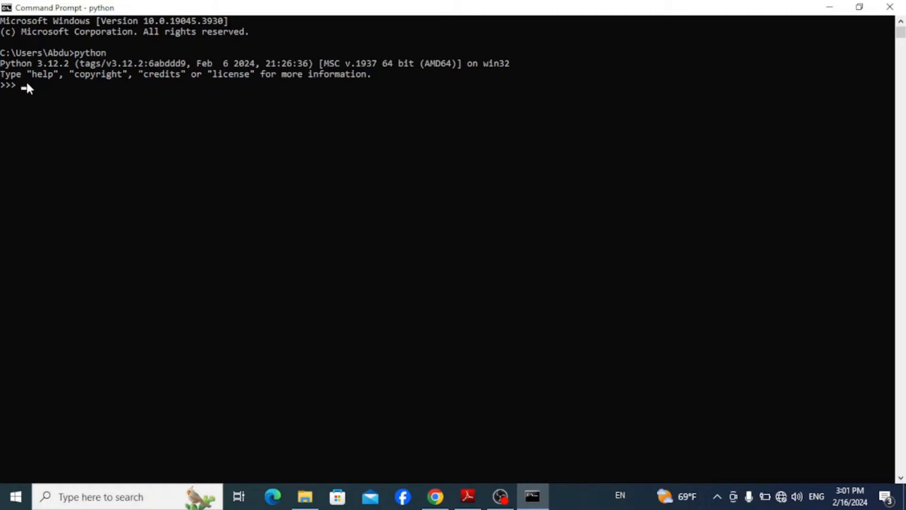
# Run print("Hello Kerim Academy!") so the greeting is printed
pyautogui.write('print("Hello Ke')
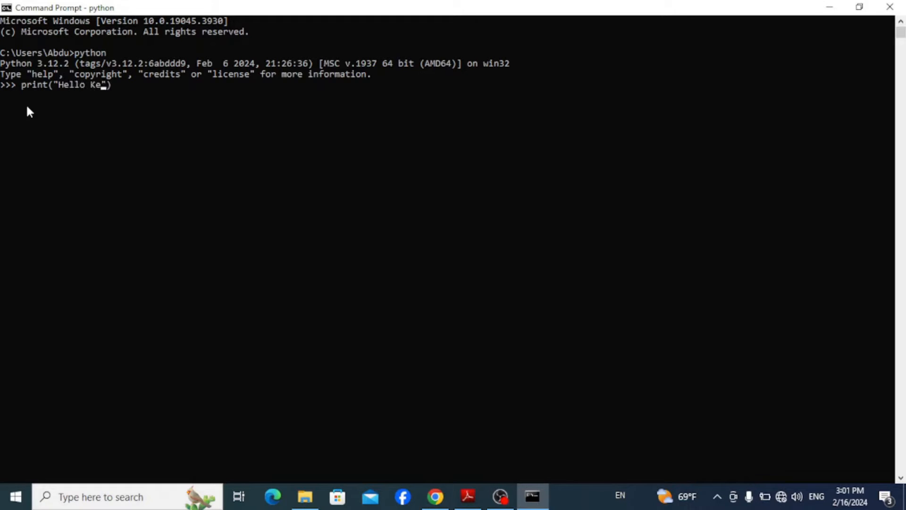
pyautogui.write('rim Academ')
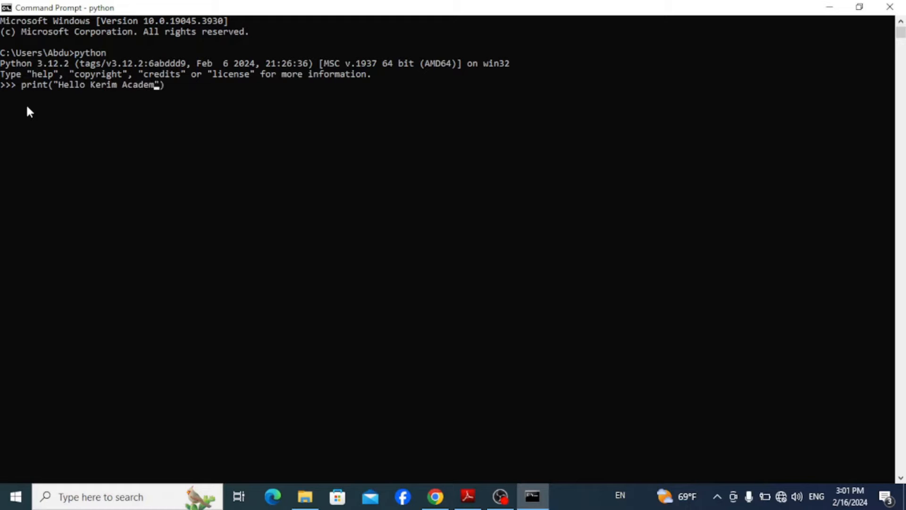
pyautogui.write('y!')
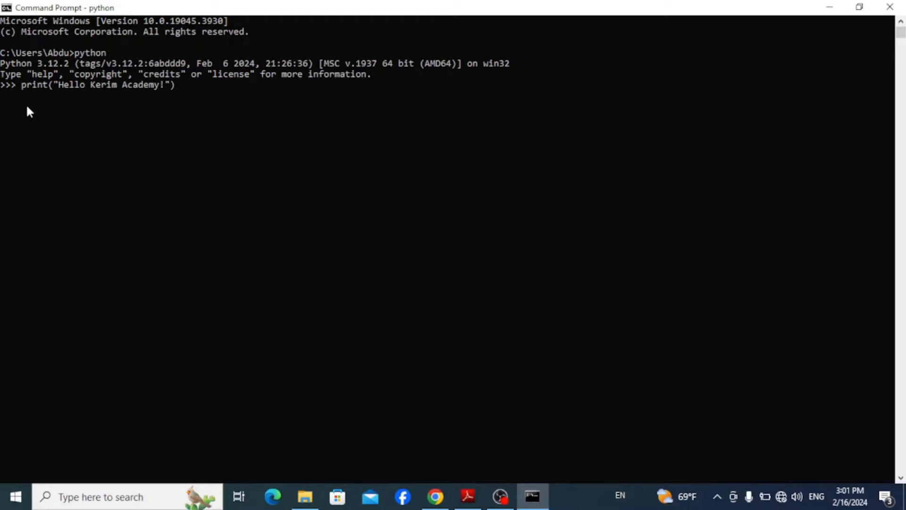
pyautogui.press('Return')
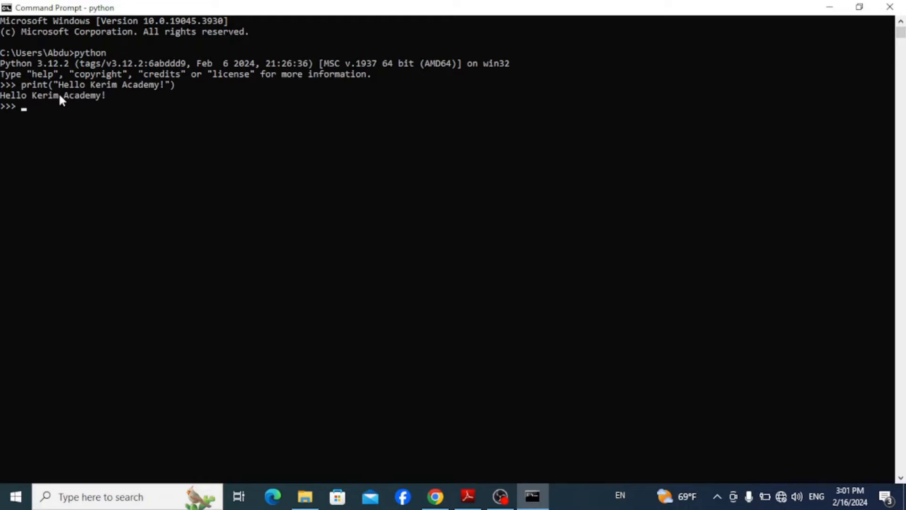
pyautogui.moveTo(89, 131)
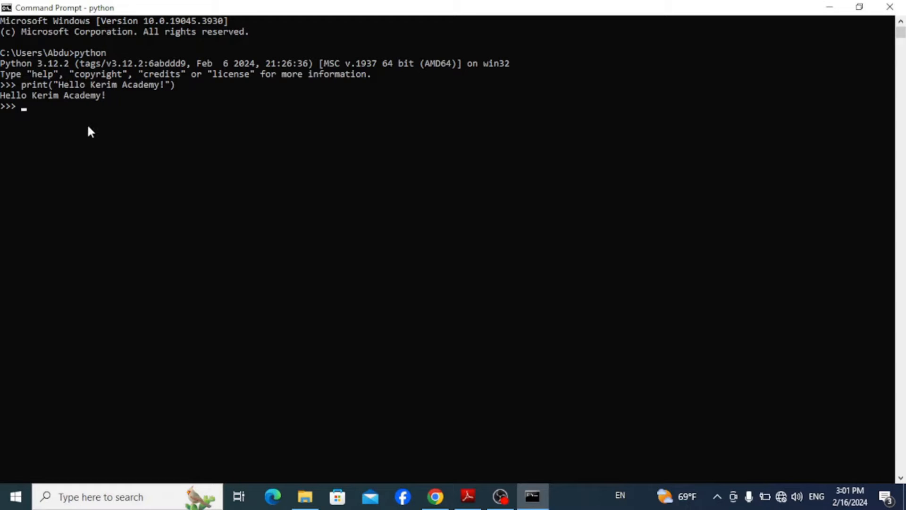
# Quit Python with exit() and close Command Prompt with exit
pyautogui.write('e')
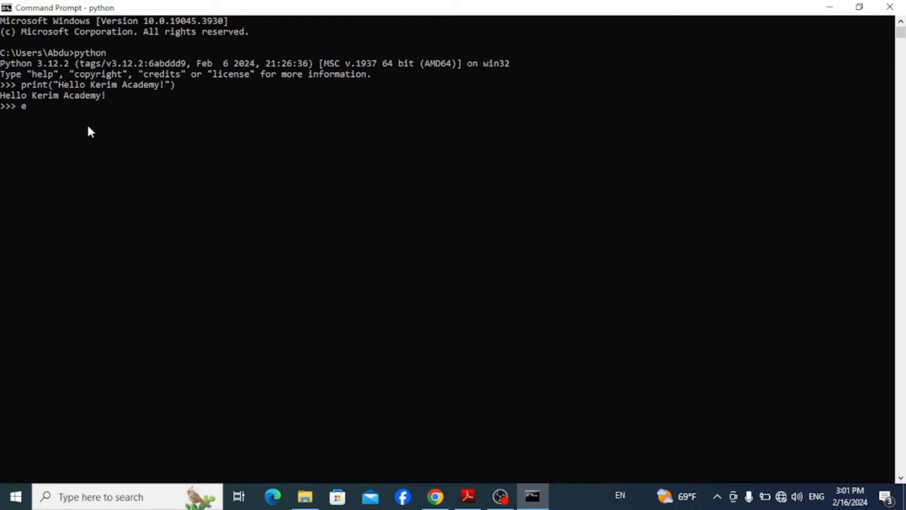
pyautogui.write('xit(')
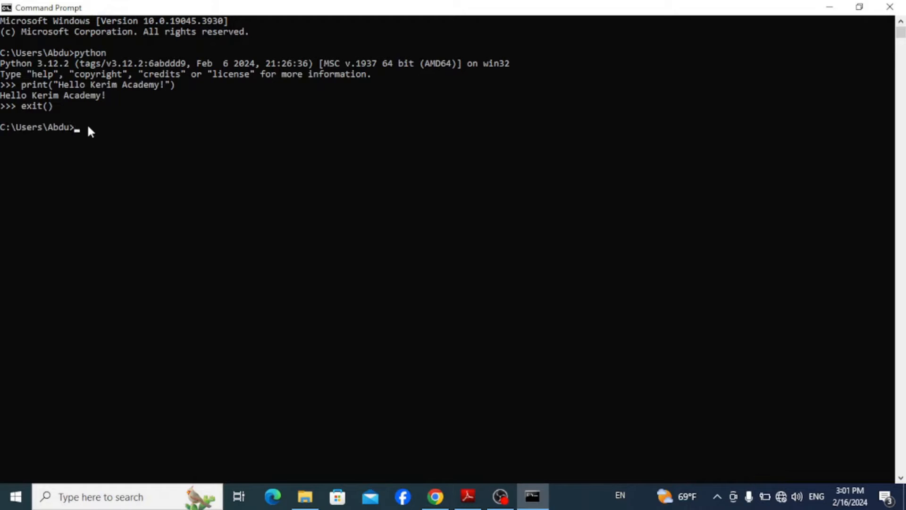
pyautogui.write('e')
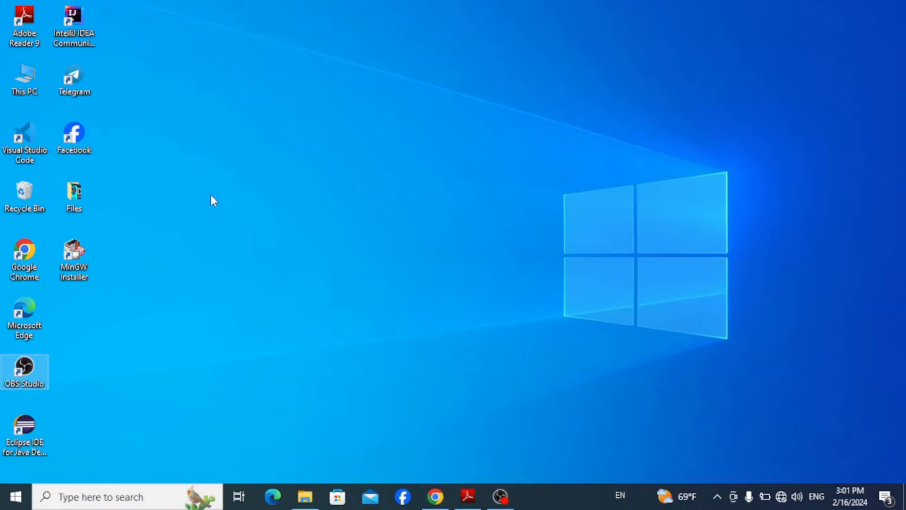
pyautogui.moveTo(223, 243)
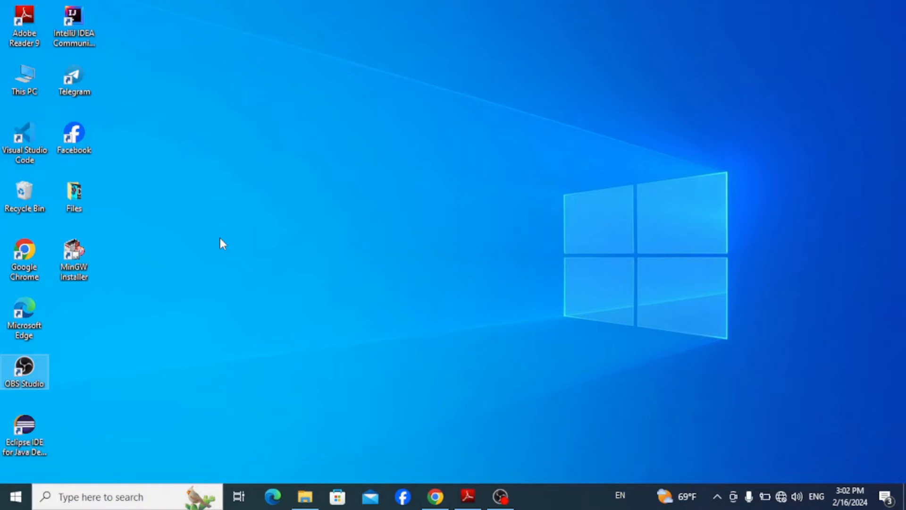
# Launch Notepad from a Start menu search for 'notepad'
pyautogui.click(14, 495)
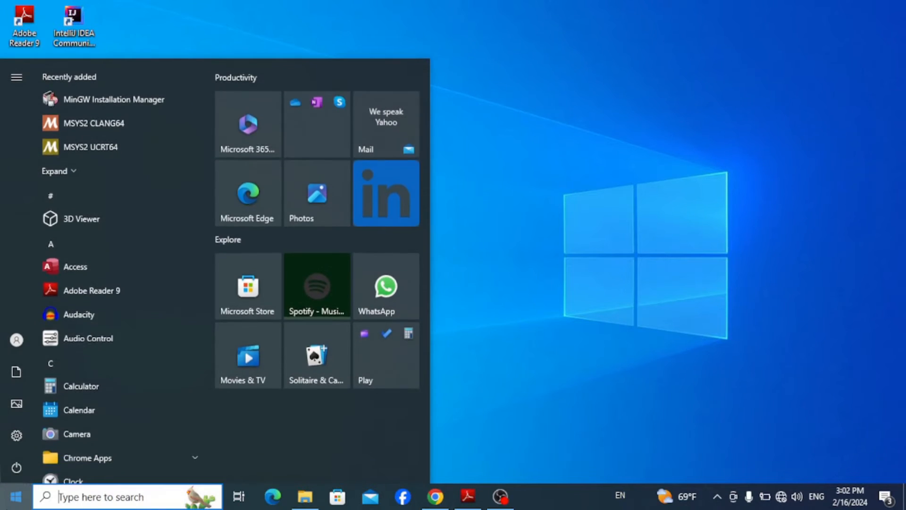
pyautogui.write('notepad')
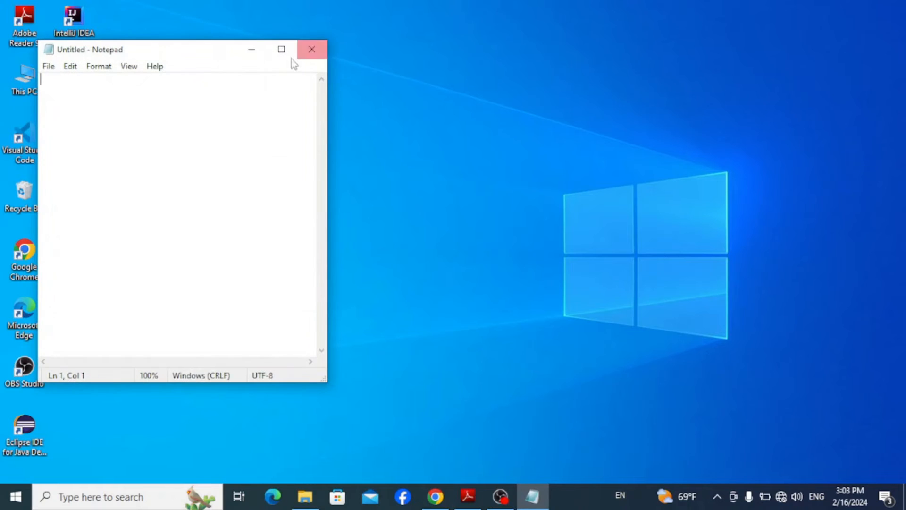
# Maximize Notepad and write the line name = input("Enter your name: ")
pyautogui.click(282, 49)
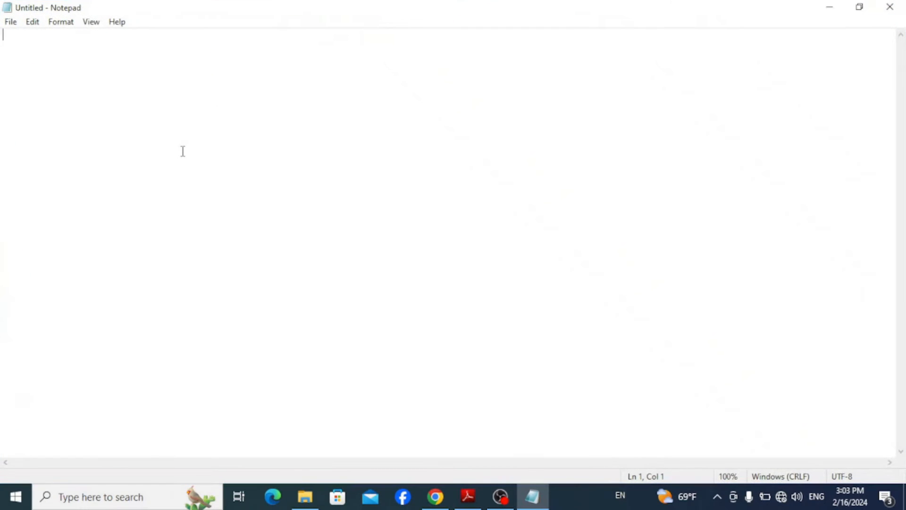
pyautogui.write('name')
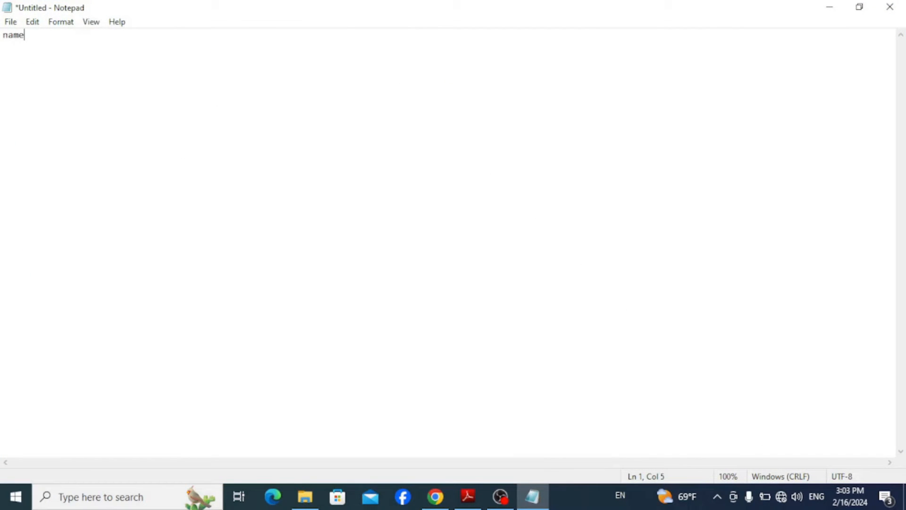
pyautogui.write('=')
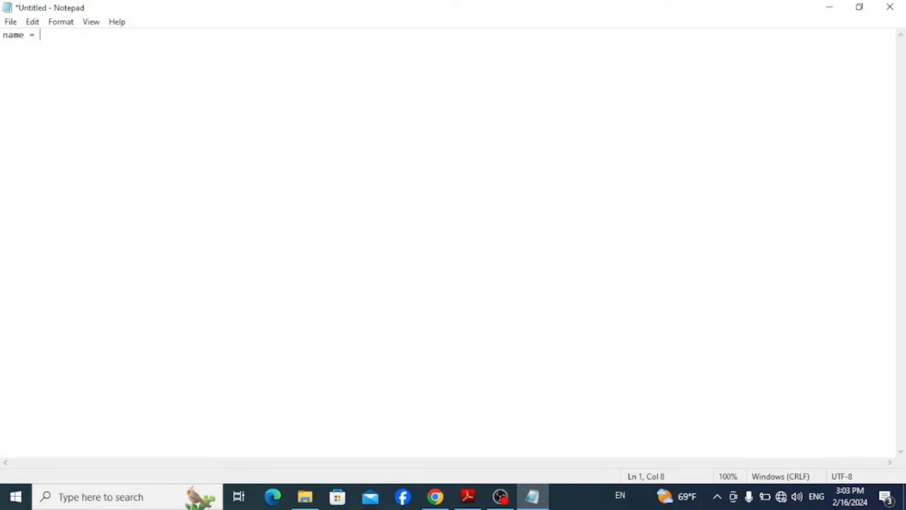
pyautogui.write('inp')
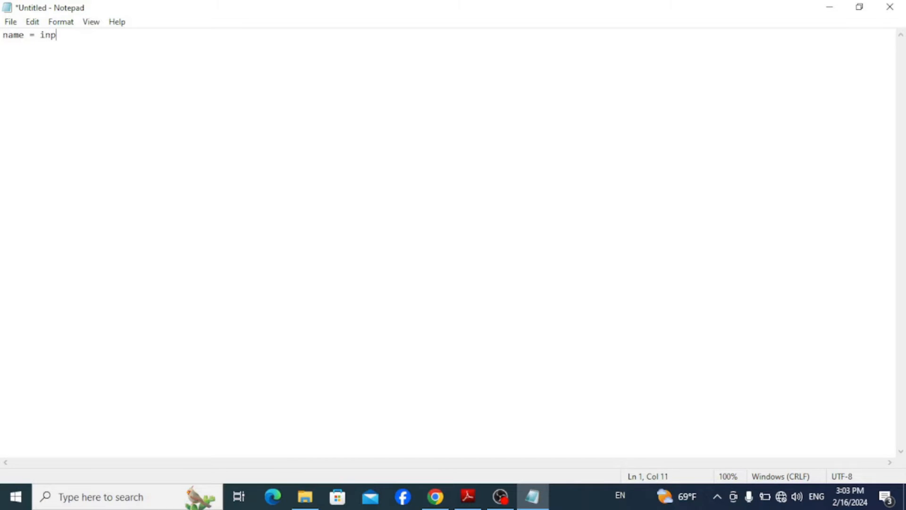
pyautogui.write('ut("Enter your")')
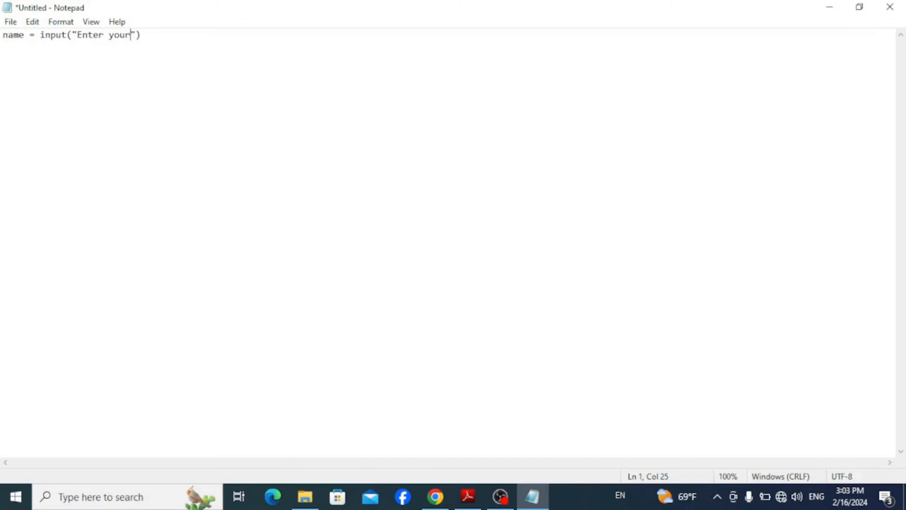
pyautogui.press('enter')
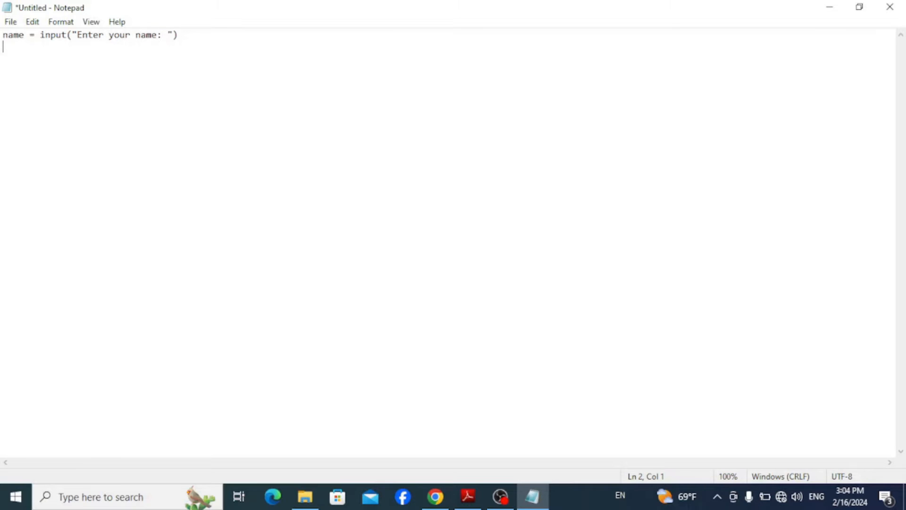
# Add the second line print("Hello", name)
pyautogui.write('print("Hell")')
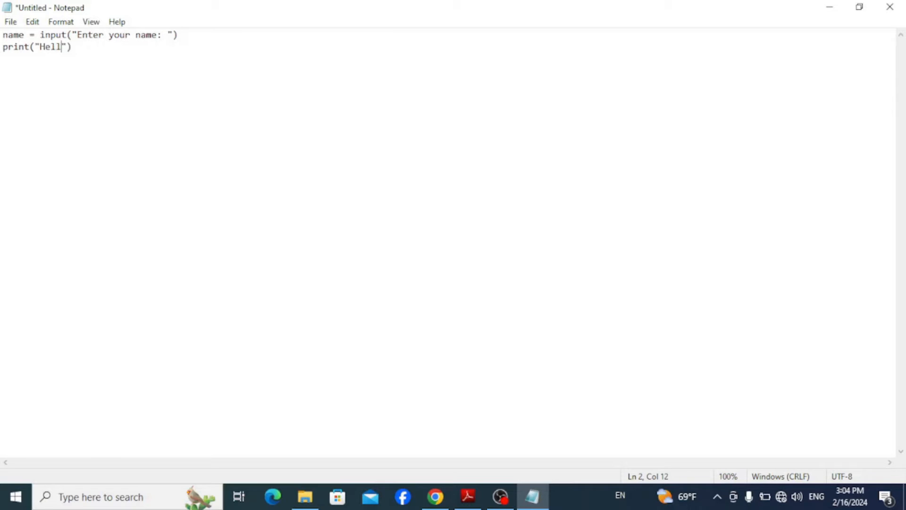
pyautogui.write('o",')
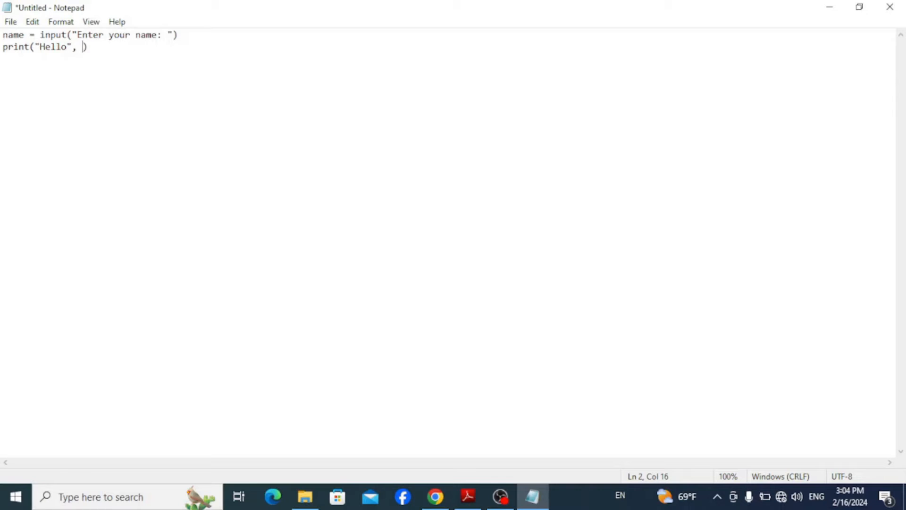
pyautogui.write('nam')
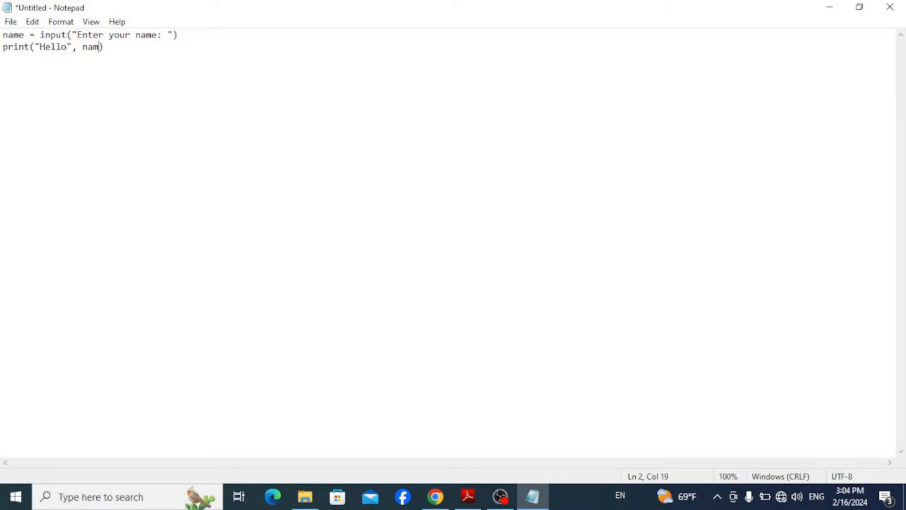
pyautogui.click(10, 22)
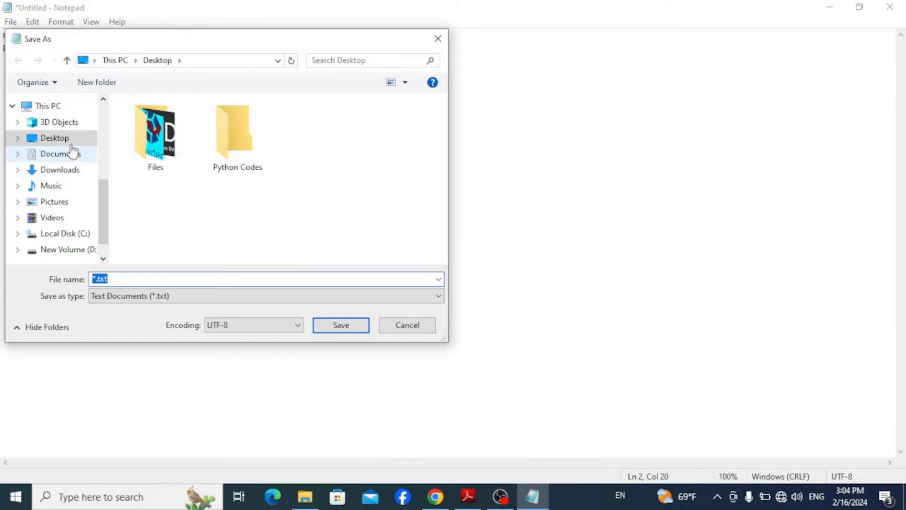
# Save the script as Hello.py in Desktop > Python Codes with type All Files (*.*)
pyautogui.click(236, 131)
pyautogui.write('He')
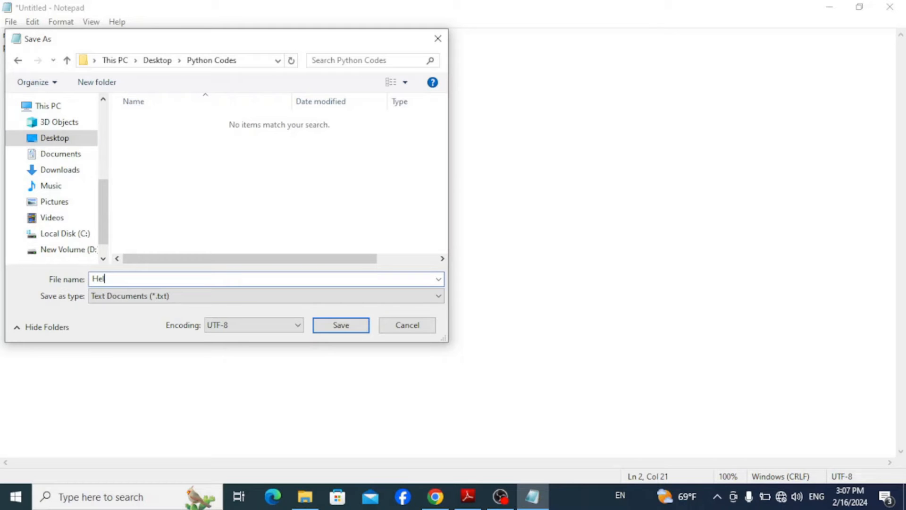
pyautogui.write('lo.p')
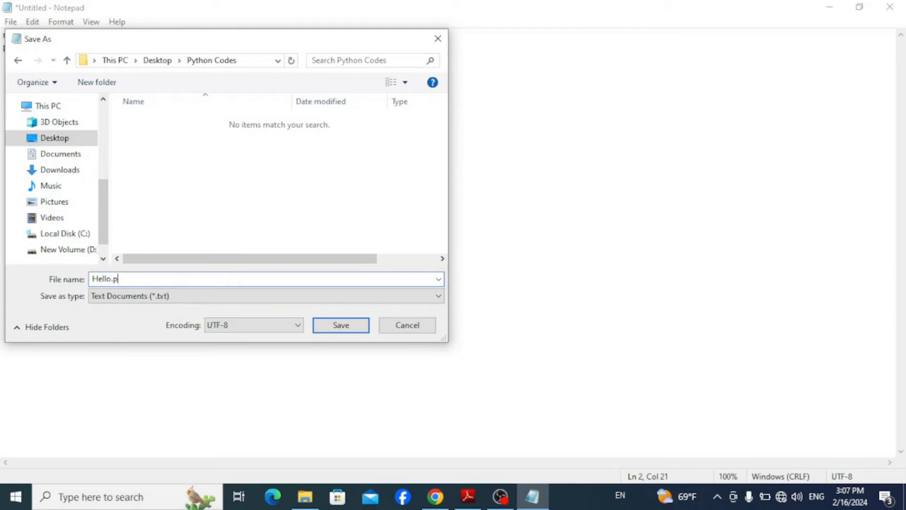
pyautogui.write('y')
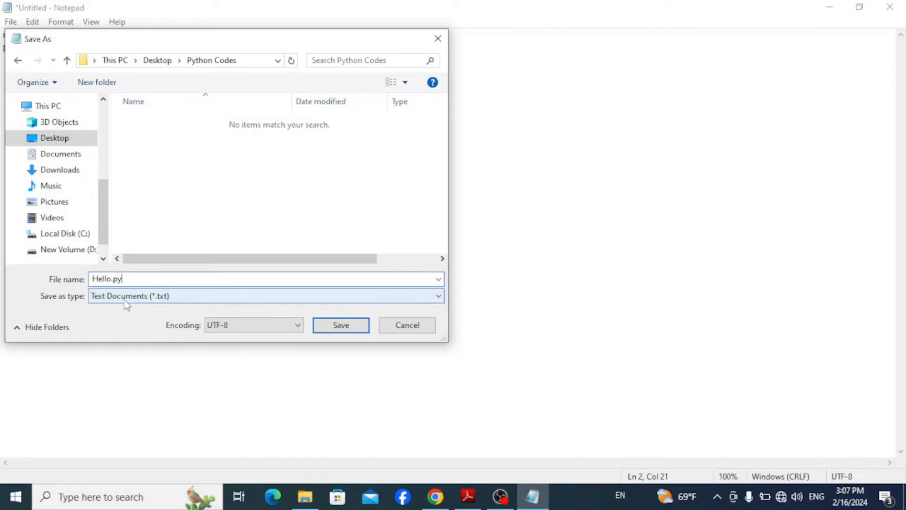
pyautogui.click(266, 296)
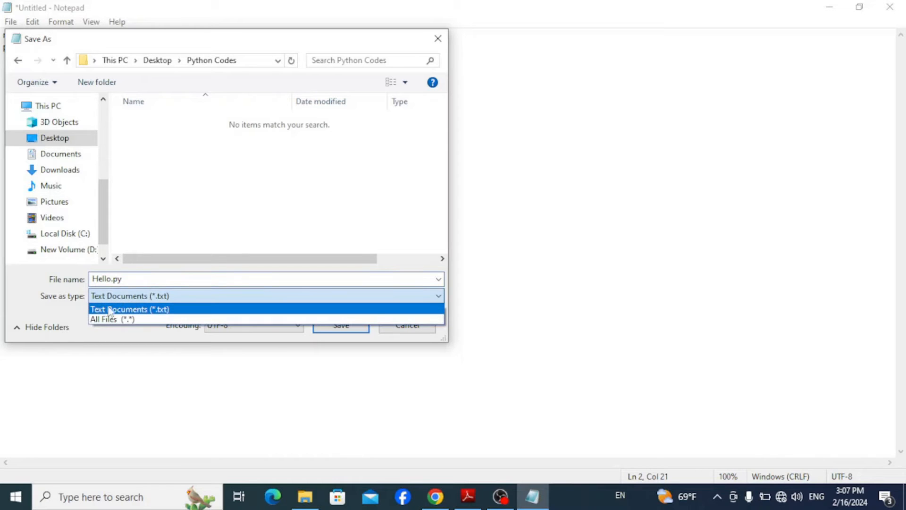
pyautogui.click(111, 319)
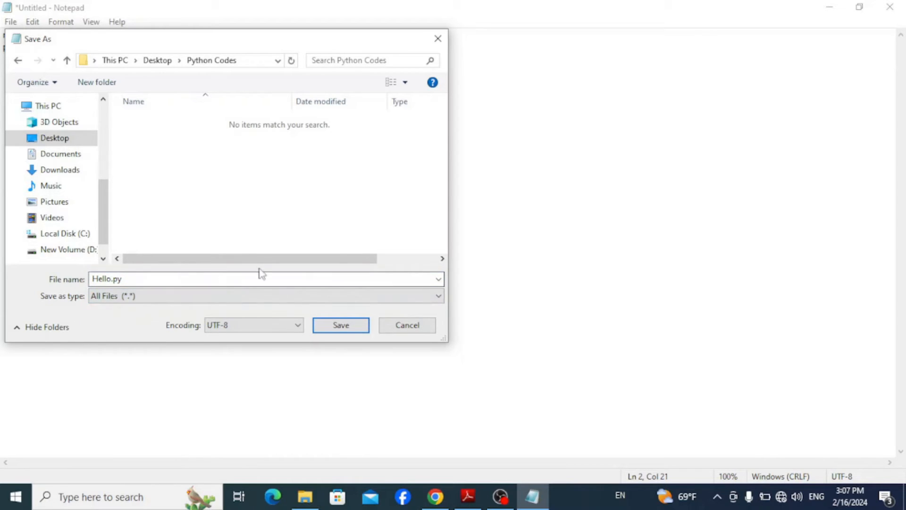
pyautogui.click(341, 325)
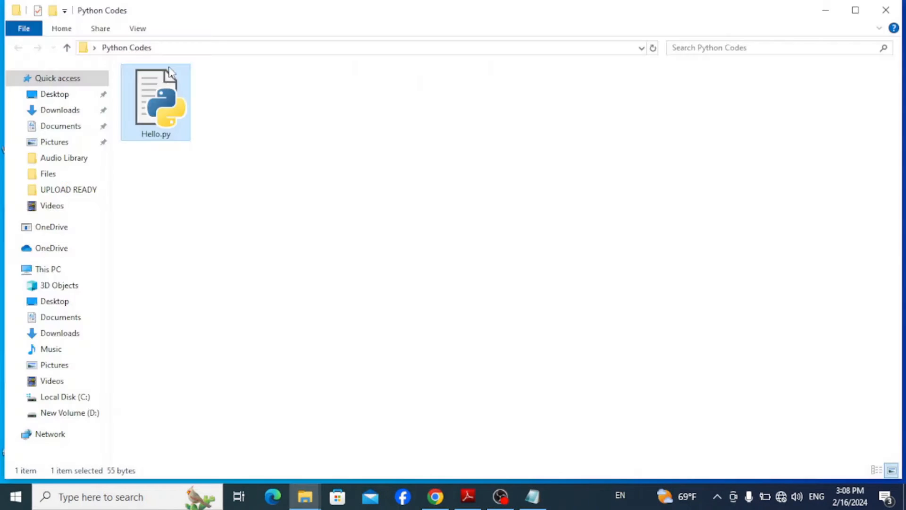
pyautogui.moveTo(153, 101)
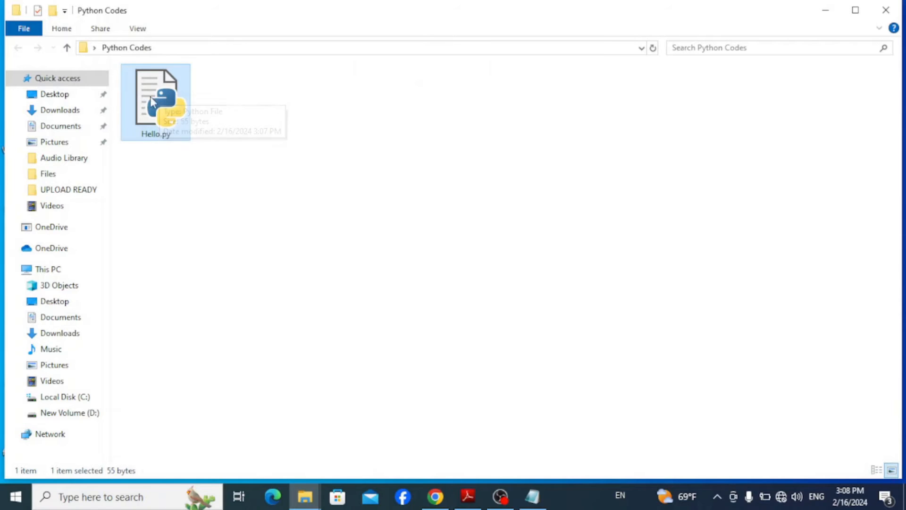
pyautogui.moveTo(205, 101)
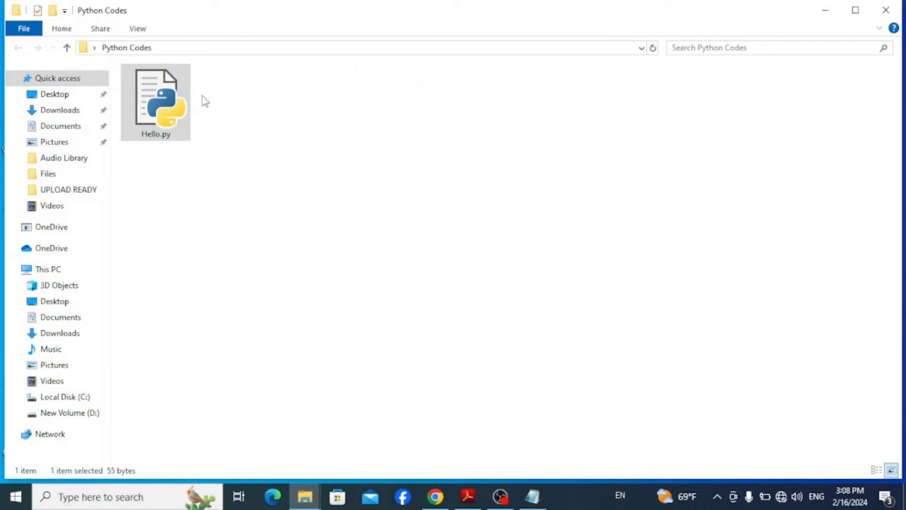
pyautogui.moveTo(163, 53)
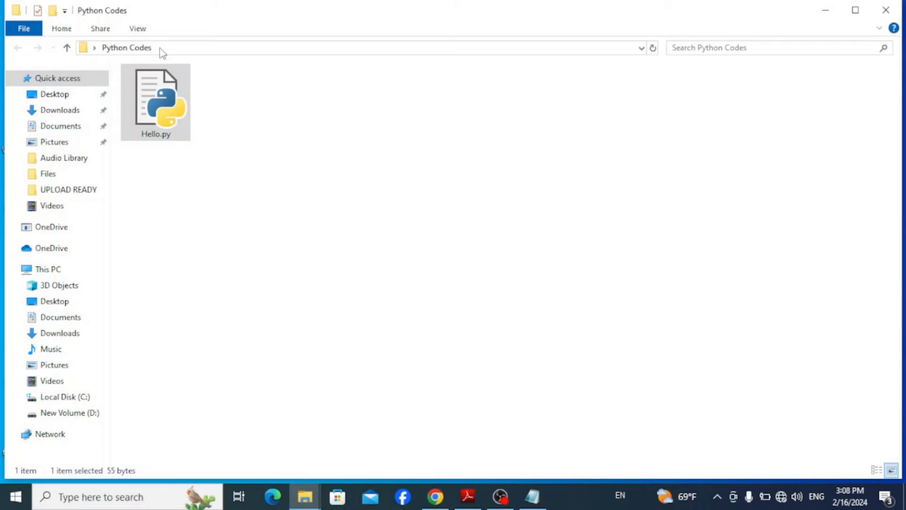
# Start a command prompt in the Python Codes folder via the address bar (cmd)
pyautogui.click(347, 47)
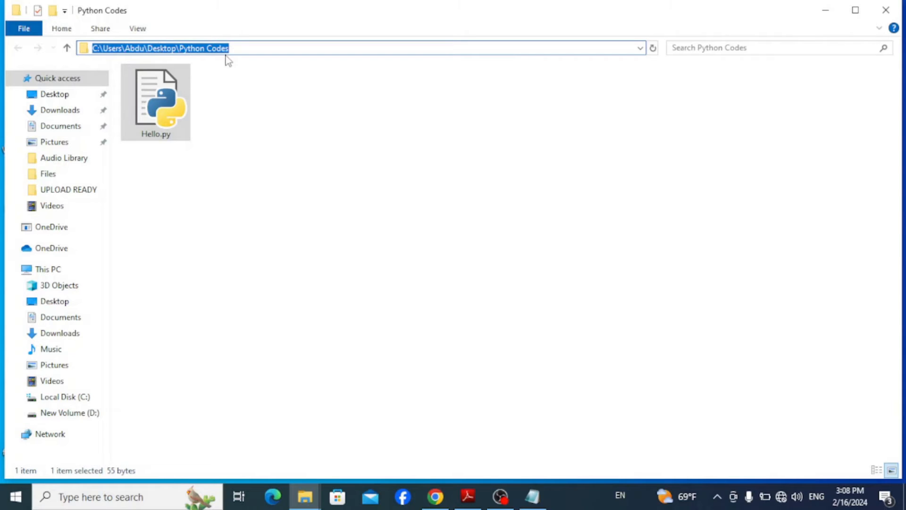
pyautogui.write('cmd')
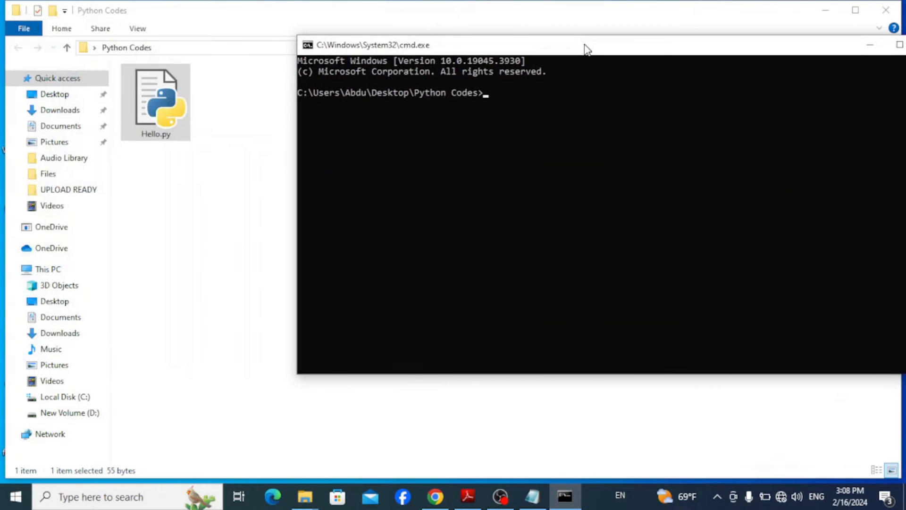
# List the folder with dir, then run python Hello.py
pyautogui.write('dir')
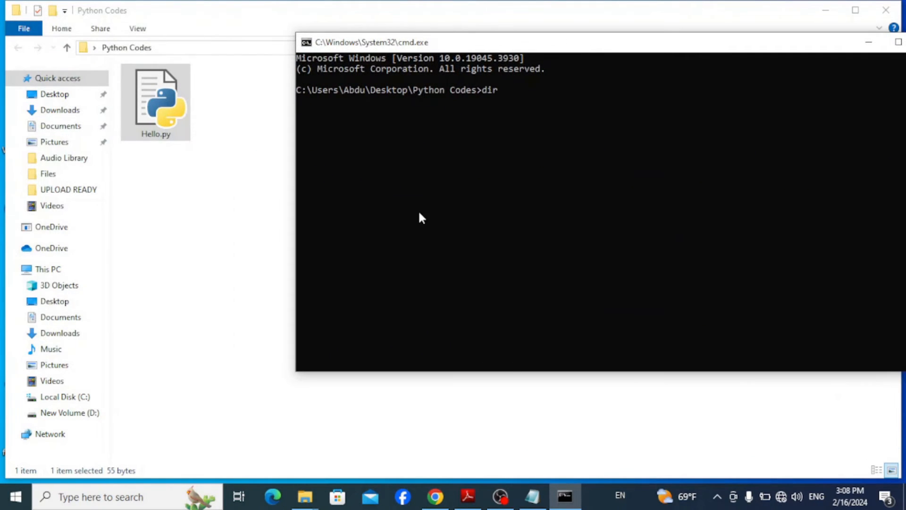
pyautogui.press('Return')
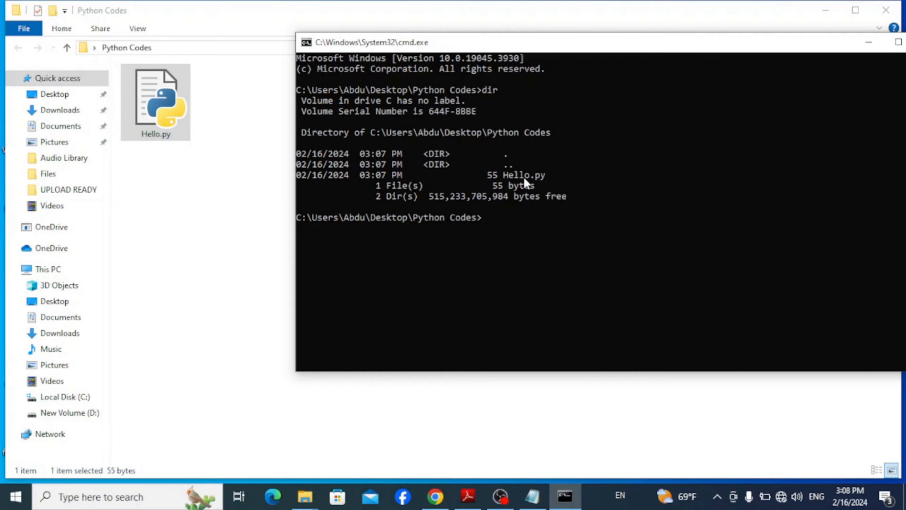
pyautogui.moveTo(500, 234)
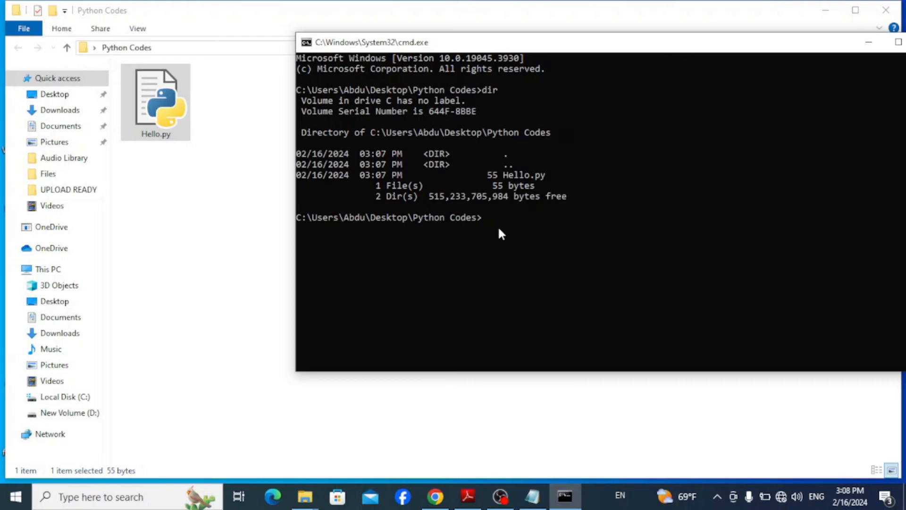
pyautogui.write('pytho')
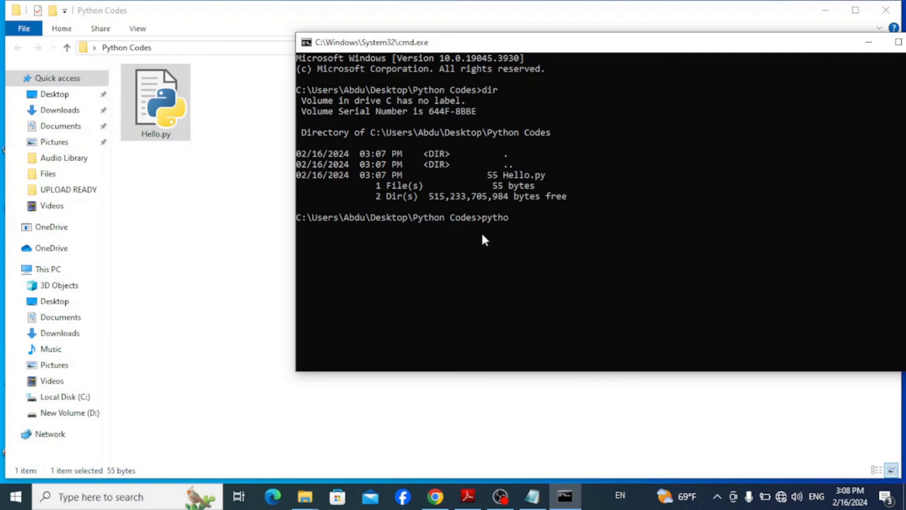
pyautogui.write('n')
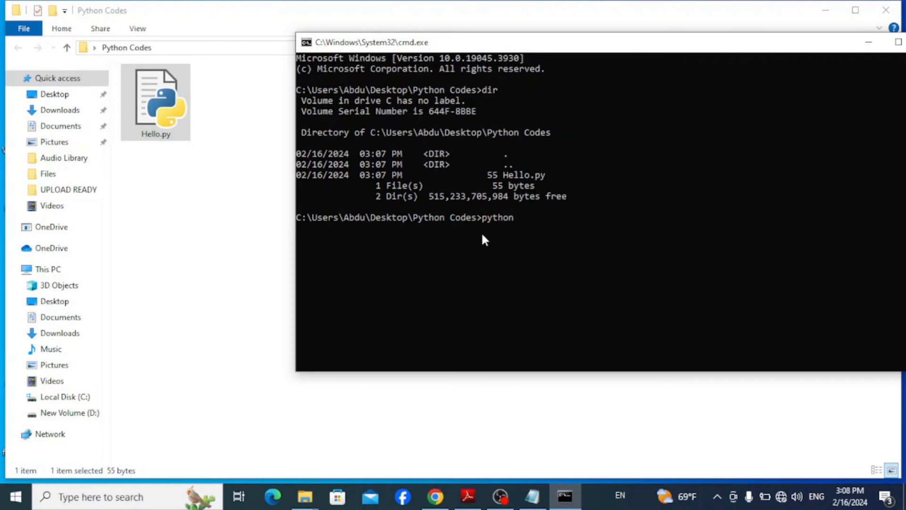
pyautogui.write('Hello')
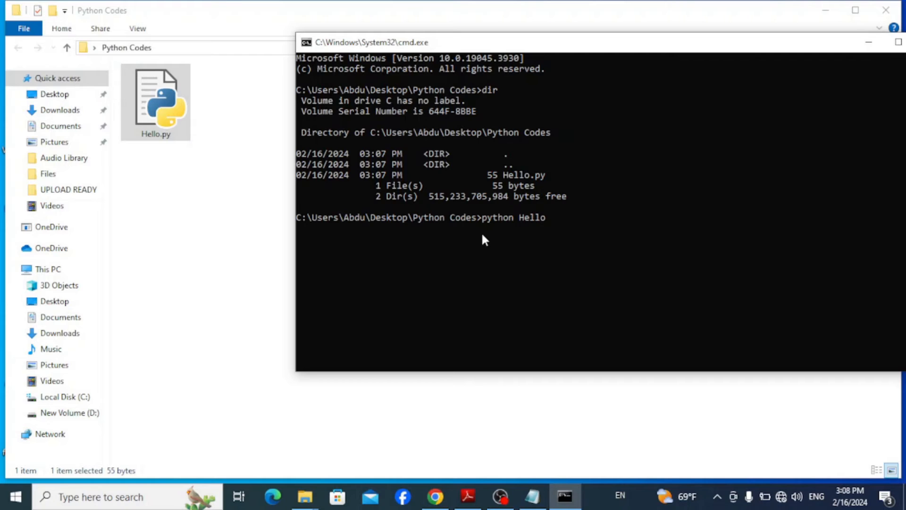
pyautogui.press('Return')
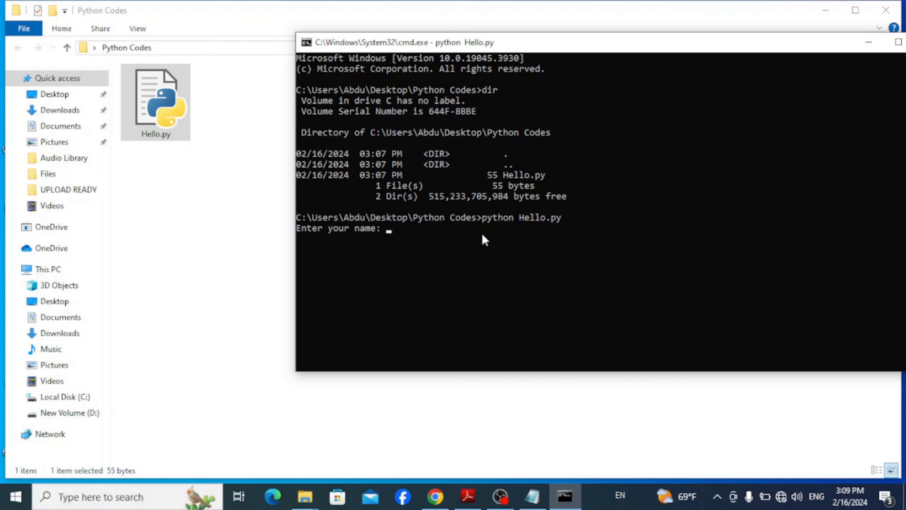
pyautogui.moveTo(339, 242)
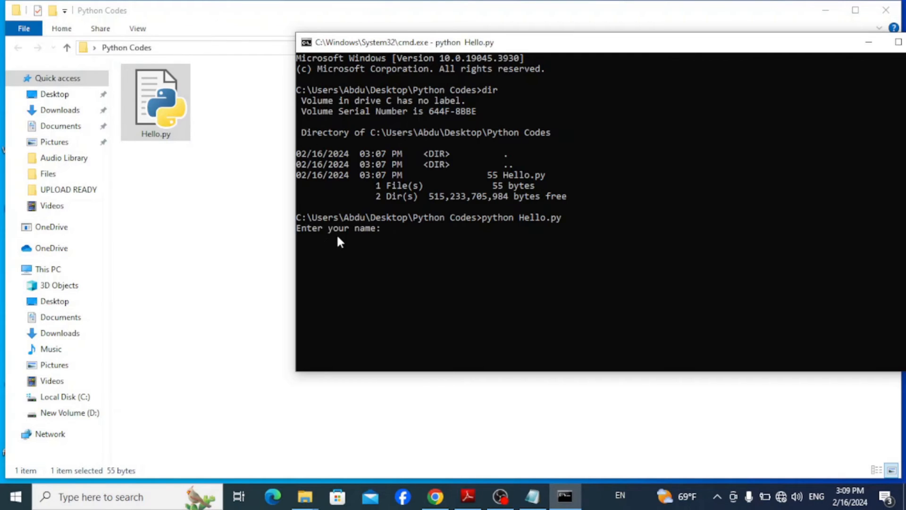
# Answer the name prompt with Kerim Academy to get the greeting, then close the window
pyautogui.write('Kerim')
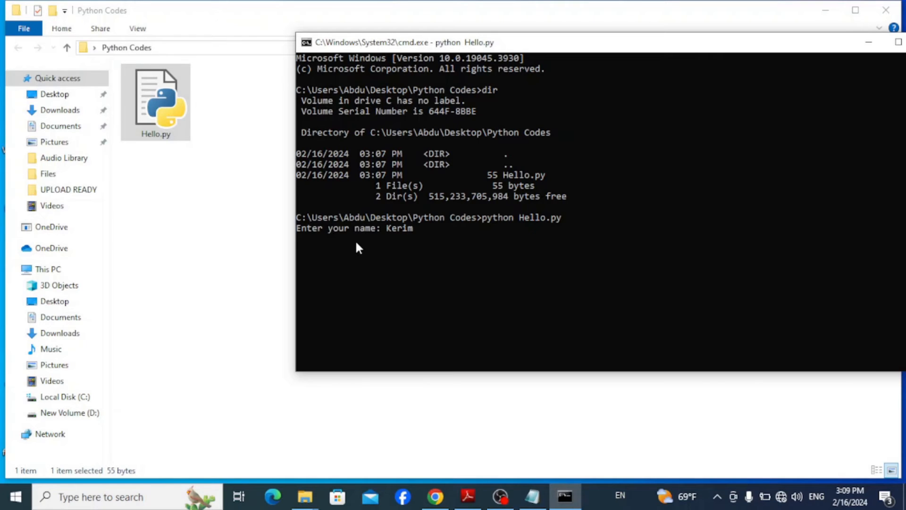
pyautogui.write('Academ')
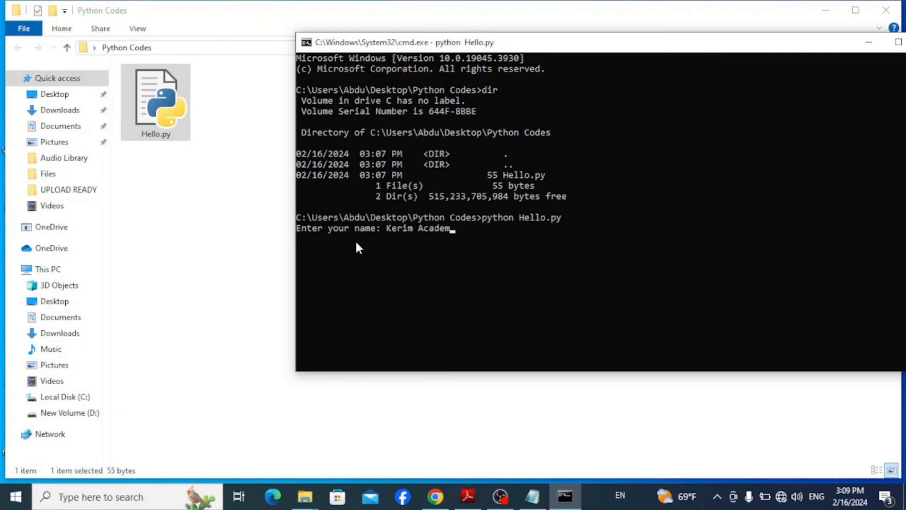
pyautogui.press('Return')
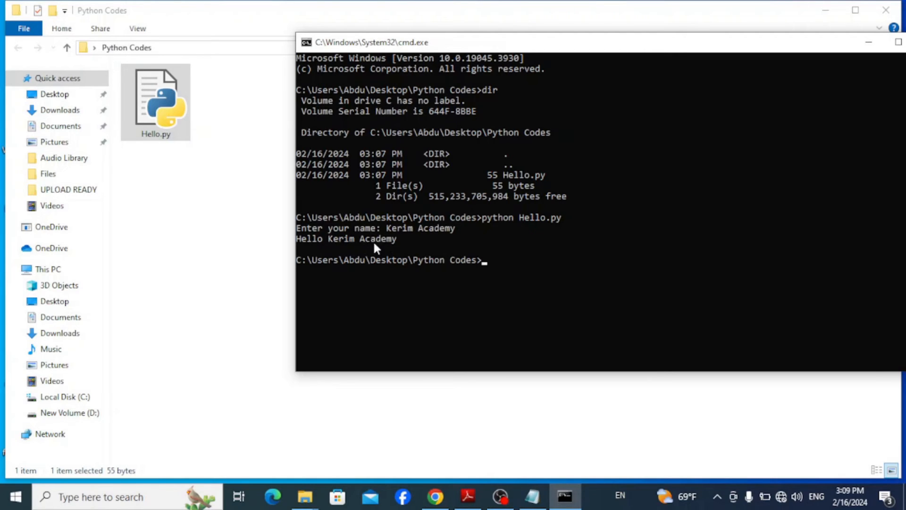
pyautogui.moveTo(374, 240)
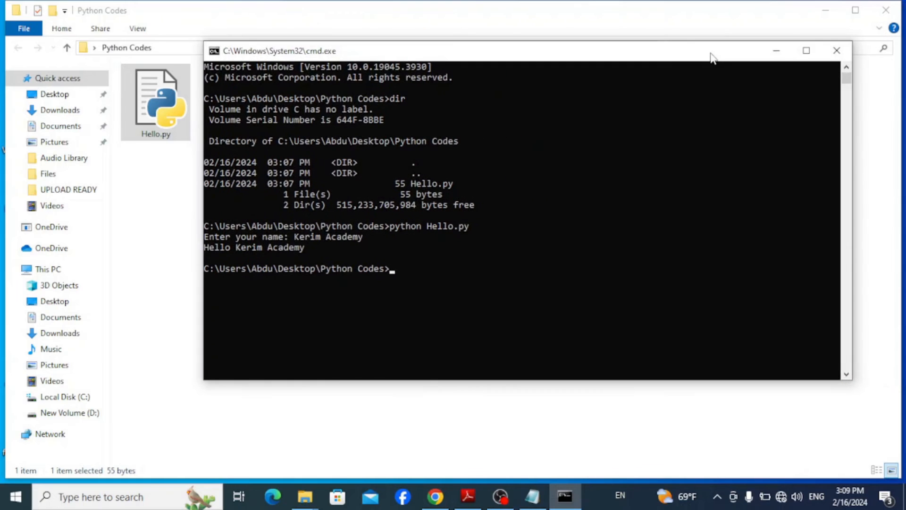
pyautogui.click(836, 50)
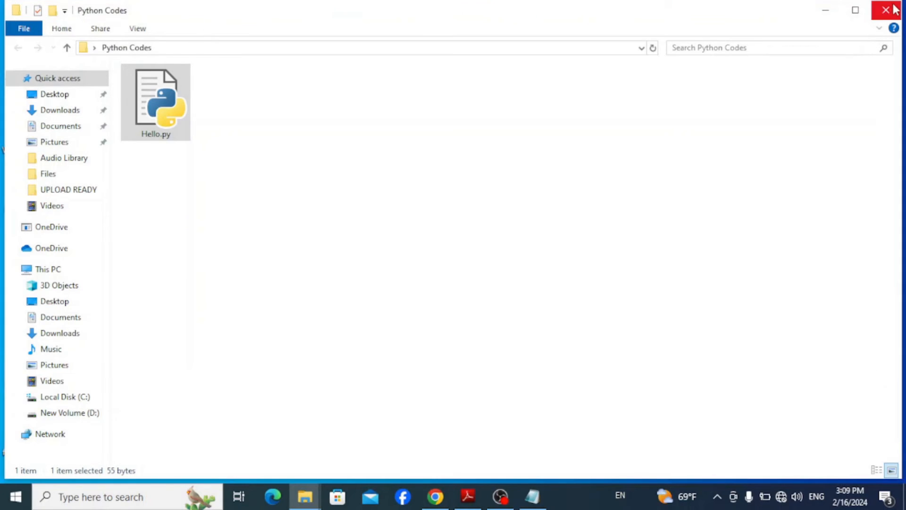
# Launch IDLE (Python 3.12 64-bit) from a Start menu search for 'idle'
pyautogui.click(11, 496)
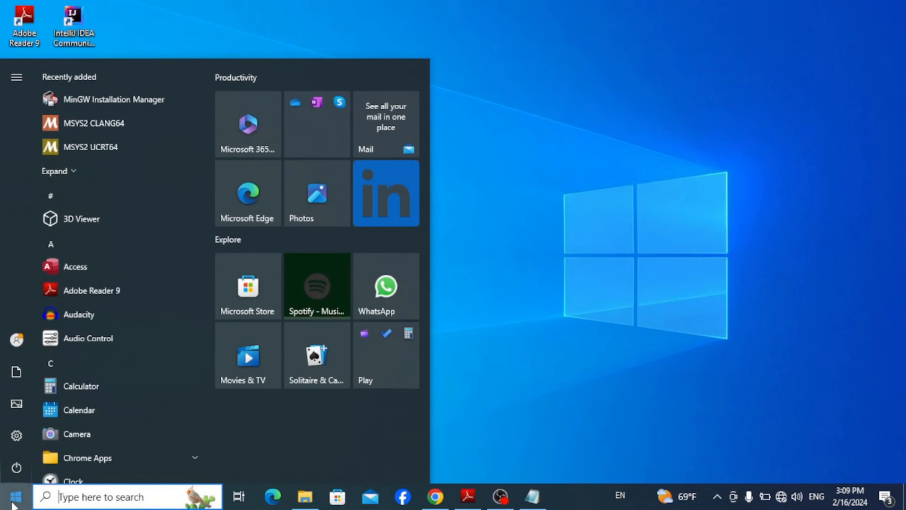
pyautogui.write('idle')
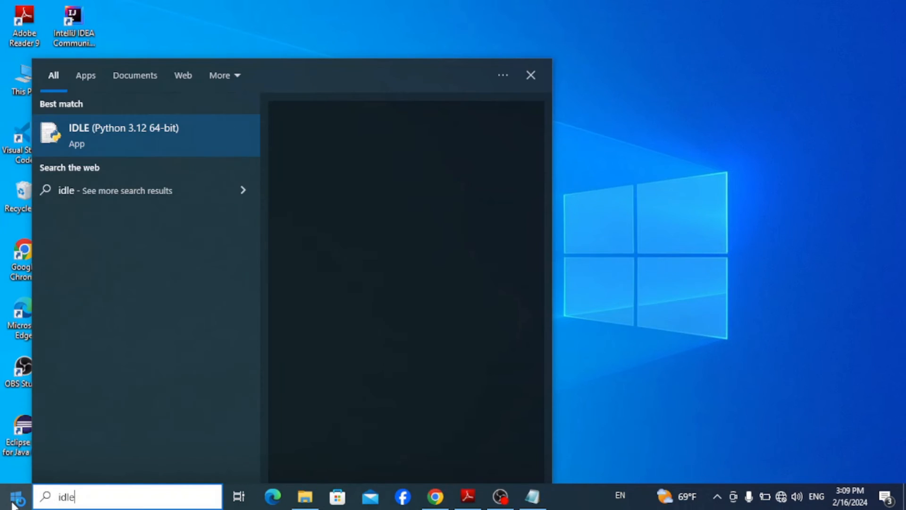
pyautogui.rightClick(144, 134)
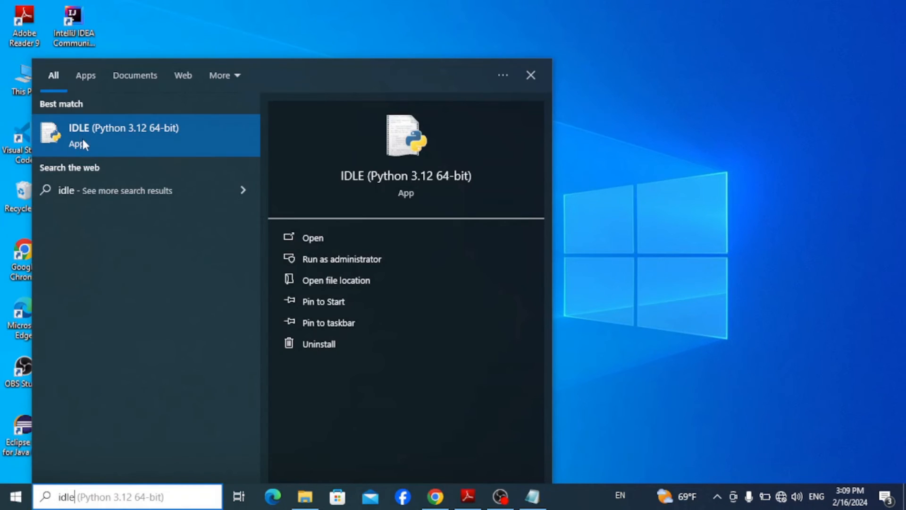
pyautogui.click(313, 238)
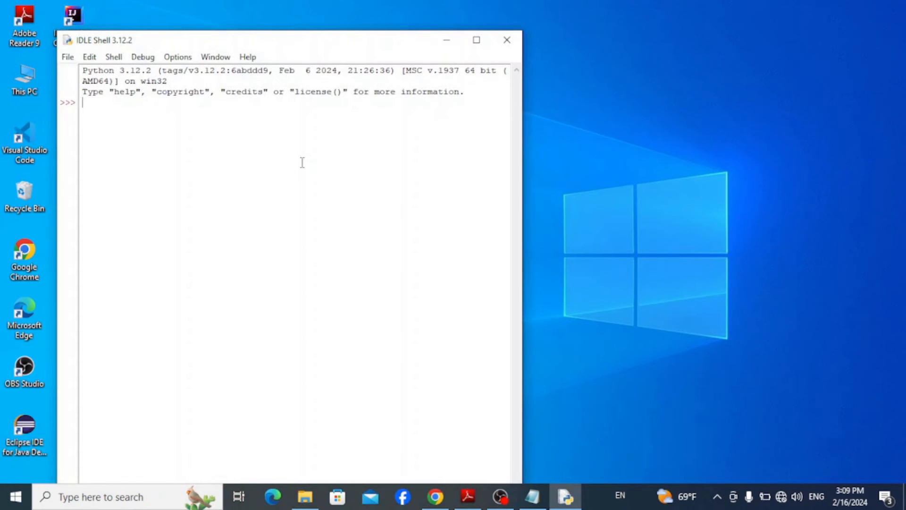
# Run print("Hello World") in the IDLE shell
pyautogui.write('print')
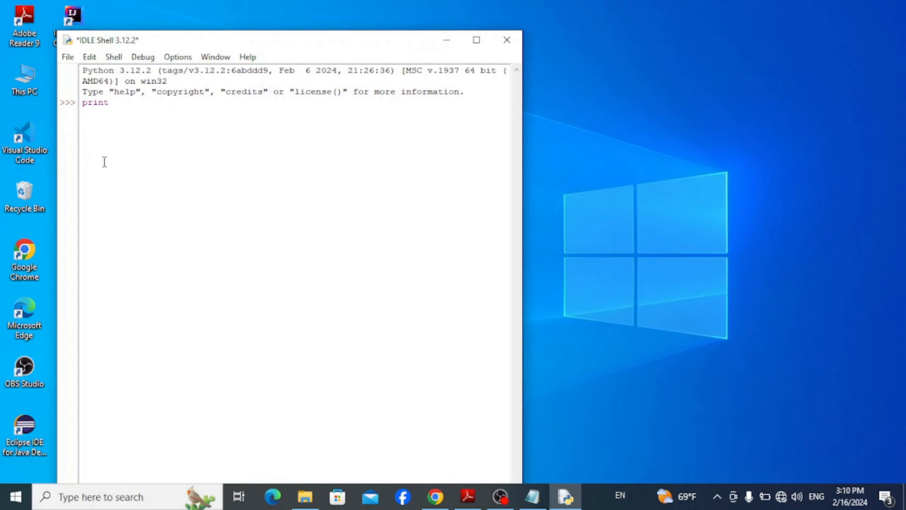
pyautogui.write('("Hello Wo")')
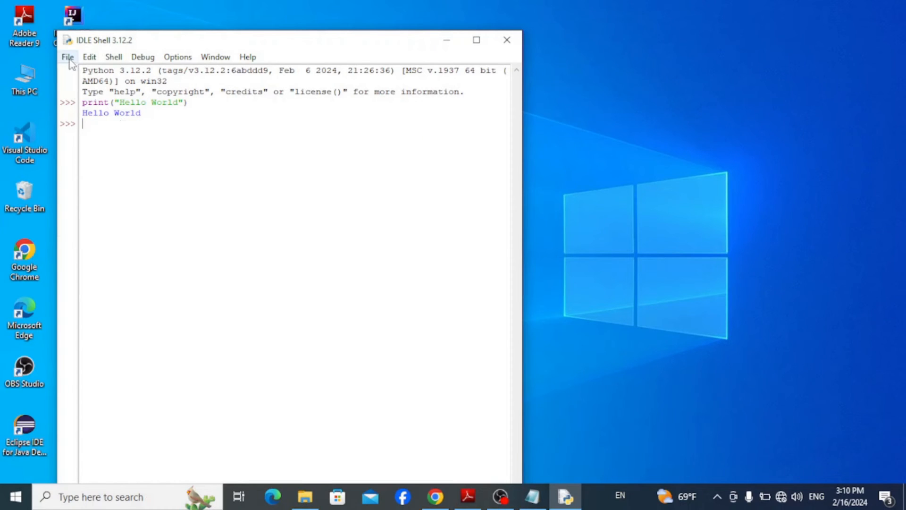
pyautogui.click(67, 56)
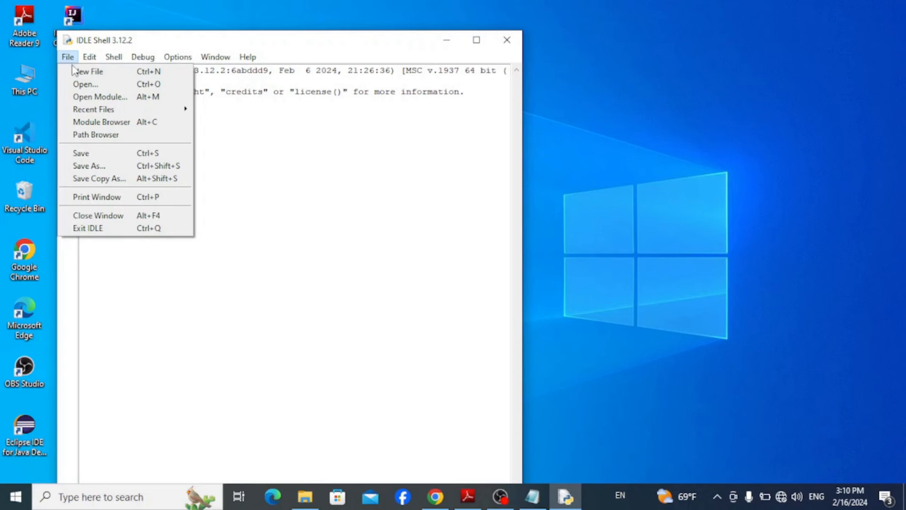
# Write x = 10, y = 20, print(x+y) in a new editor file and run it with Run Module
pyautogui.click(89, 71)
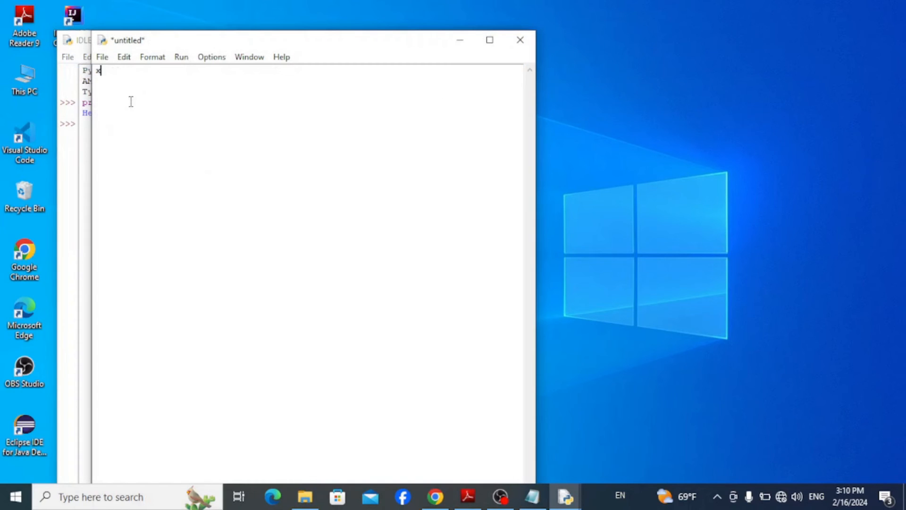
pyautogui.write('= 10')
pyautogui.write('y = 20')
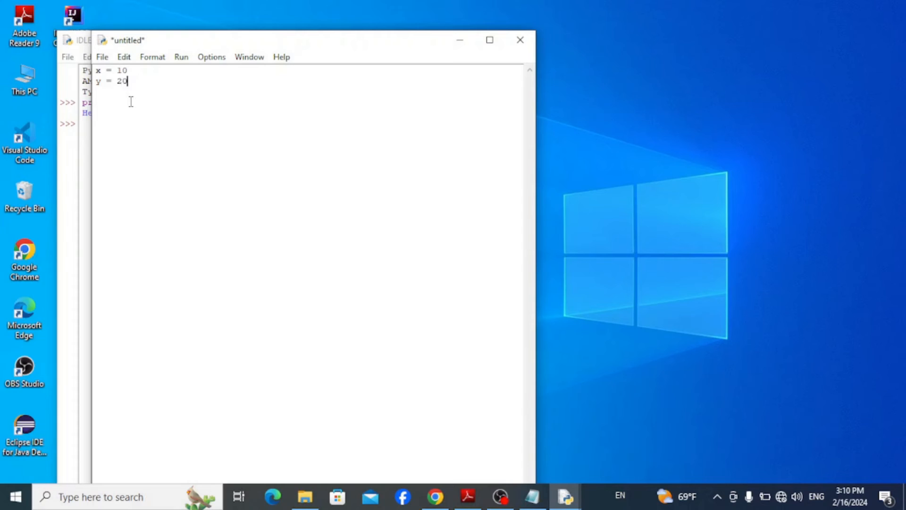
pyautogui.write('print()')
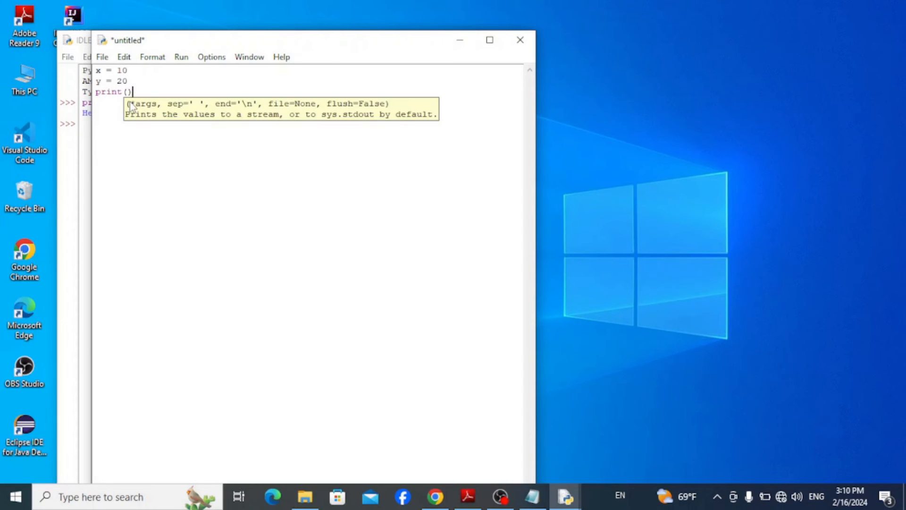
pyautogui.write('x+y')
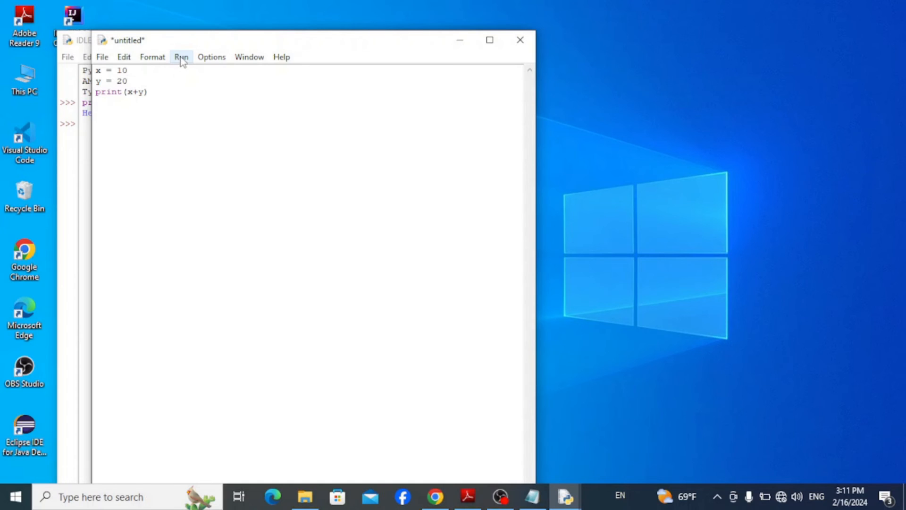
pyautogui.click(181, 56)
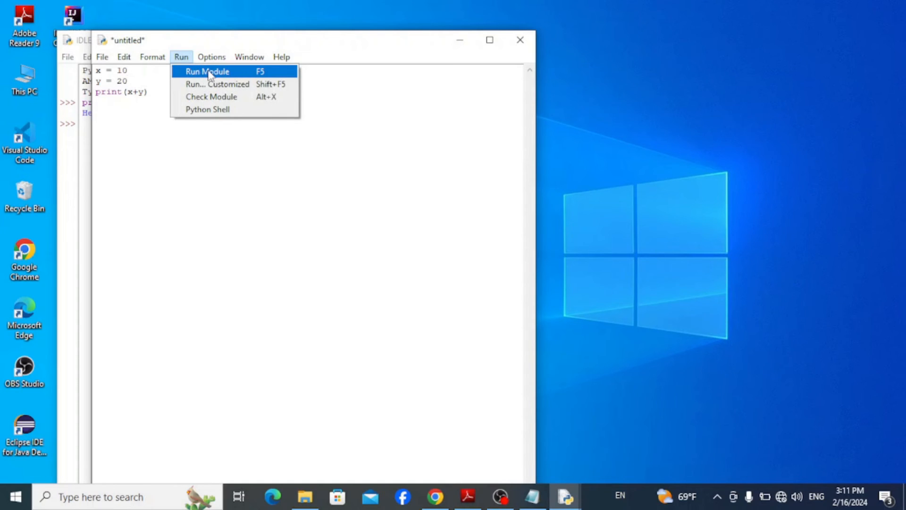
pyautogui.click(207, 71)
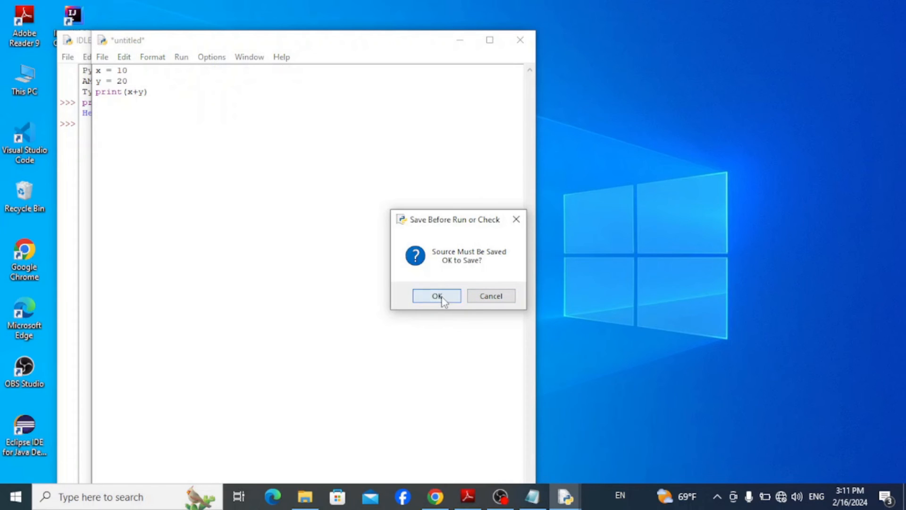
# Confirm the save prompt and save the script to the Desktop as Total.py, printing 30
pyautogui.click(436, 296)
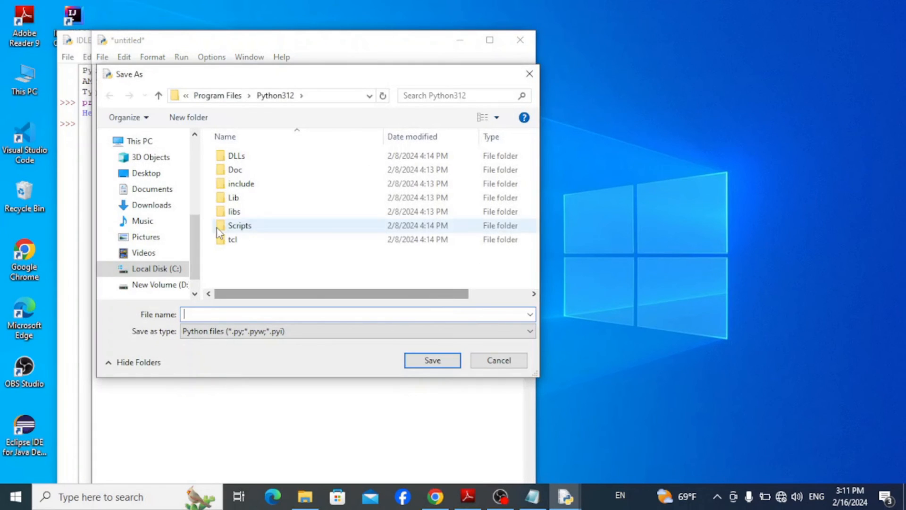
pyautogui.click(145, 173)
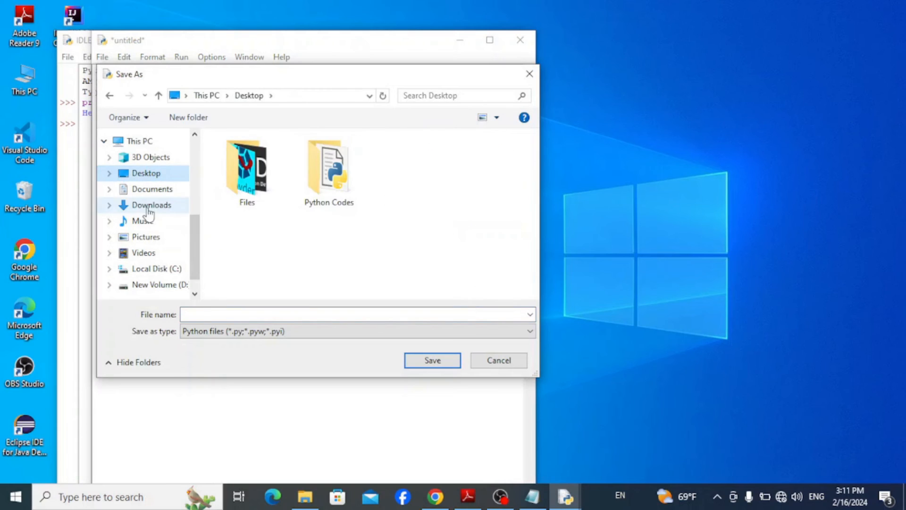
pyautogui.write('To')
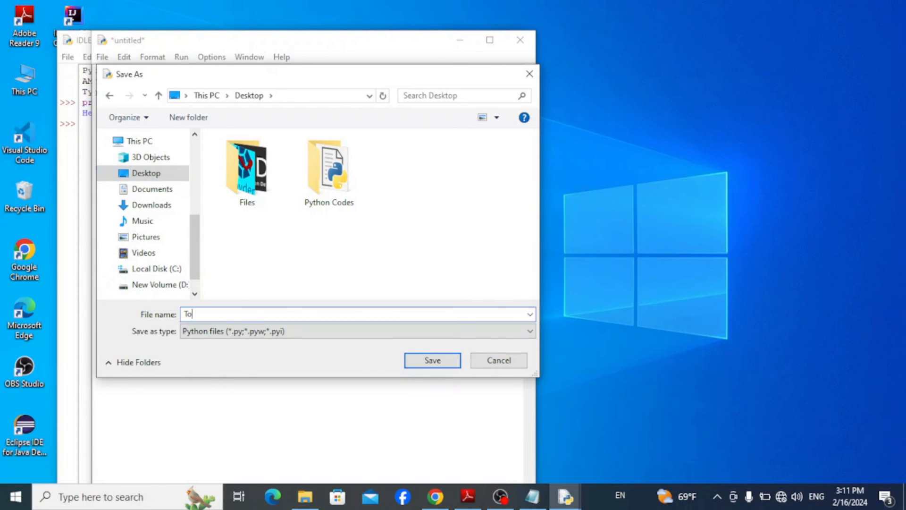
pyautogui.write('tal')
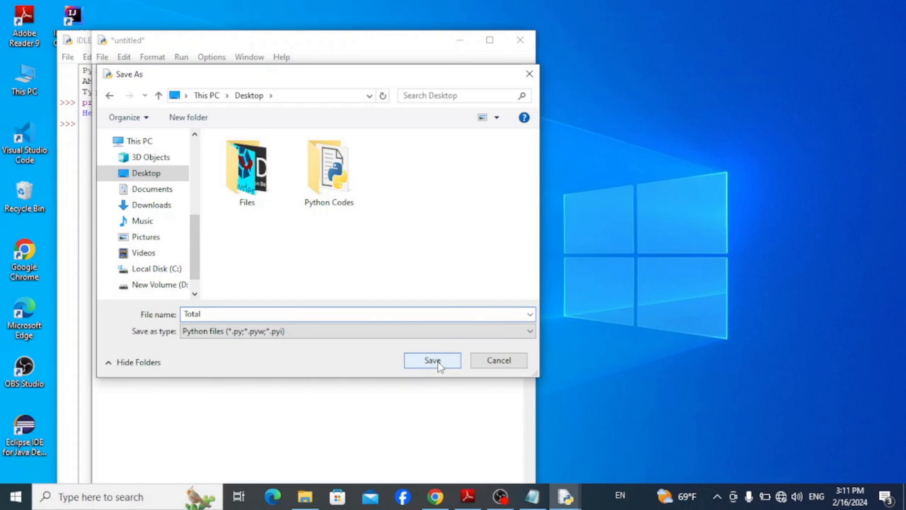
pyautogui.click(431, 360)
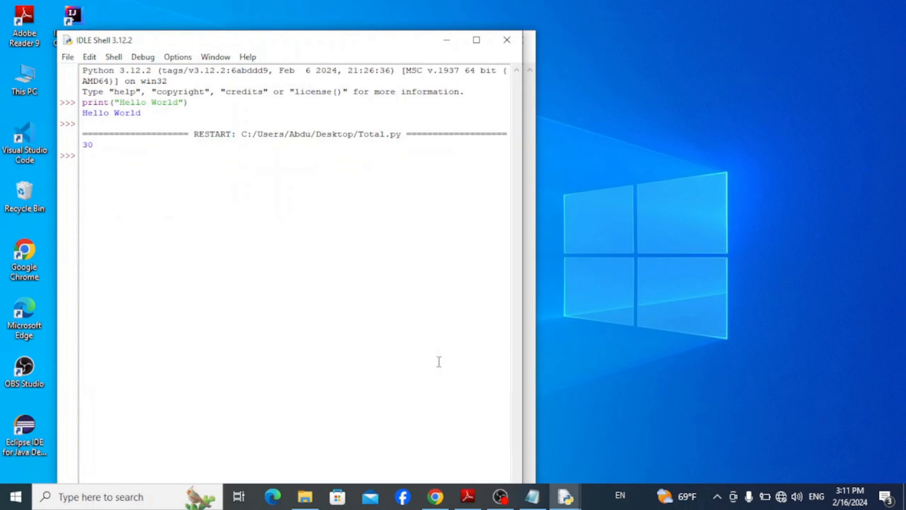
pyautogui.moveTo(96, 149)
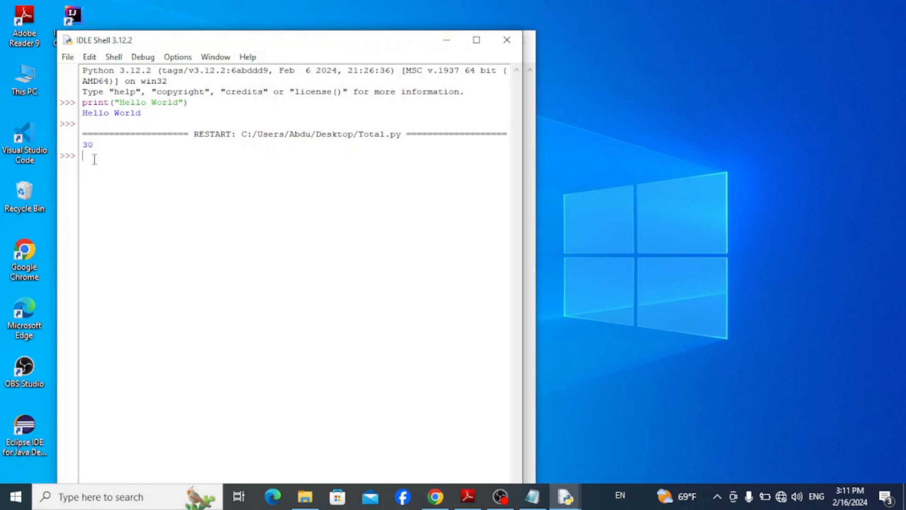
pyautogui.moveTo(210, 192)
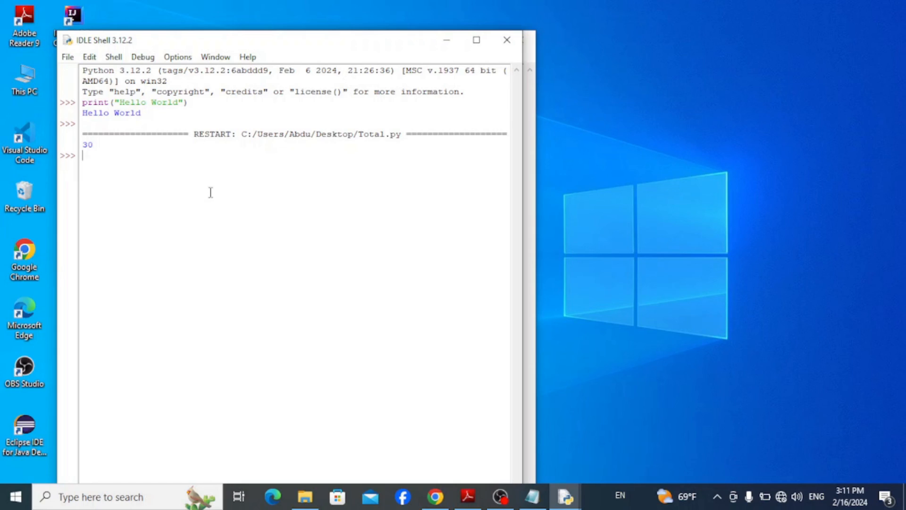